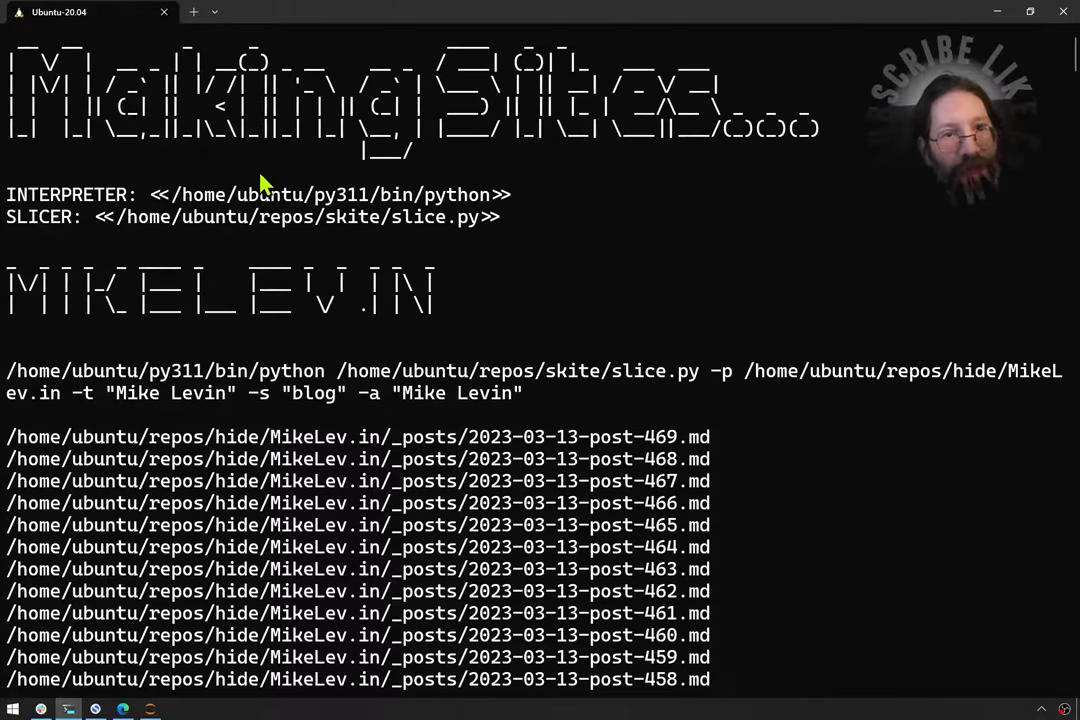
pyautogui.moveTo(643, 419)
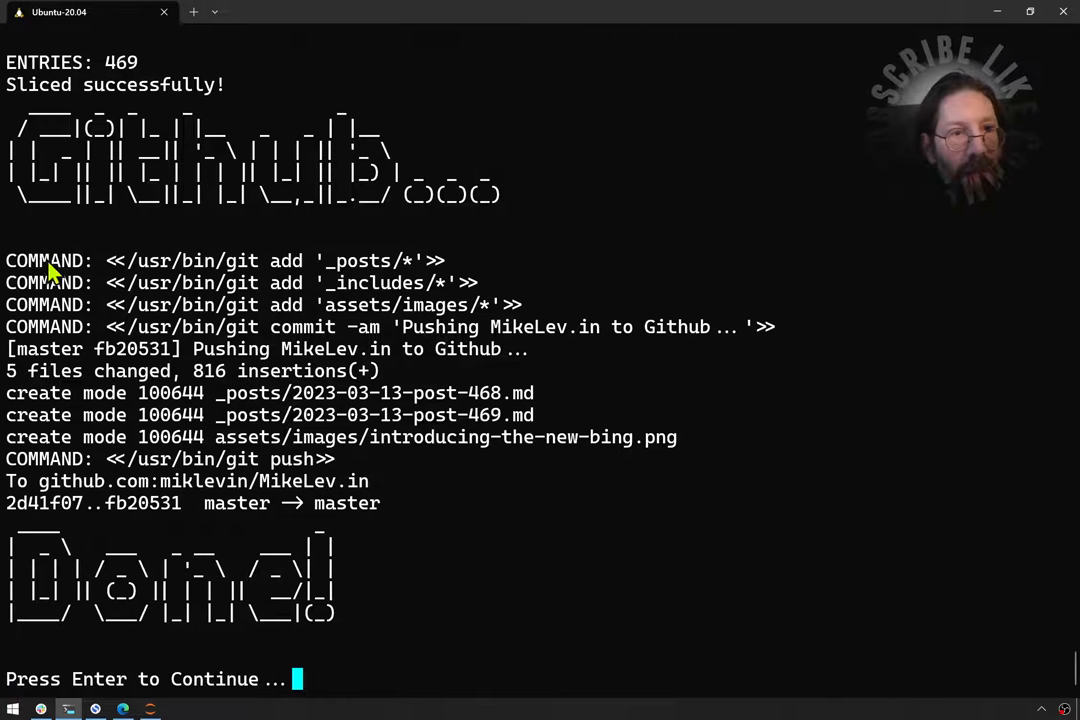
pyautogui.moveTo(85, 290)
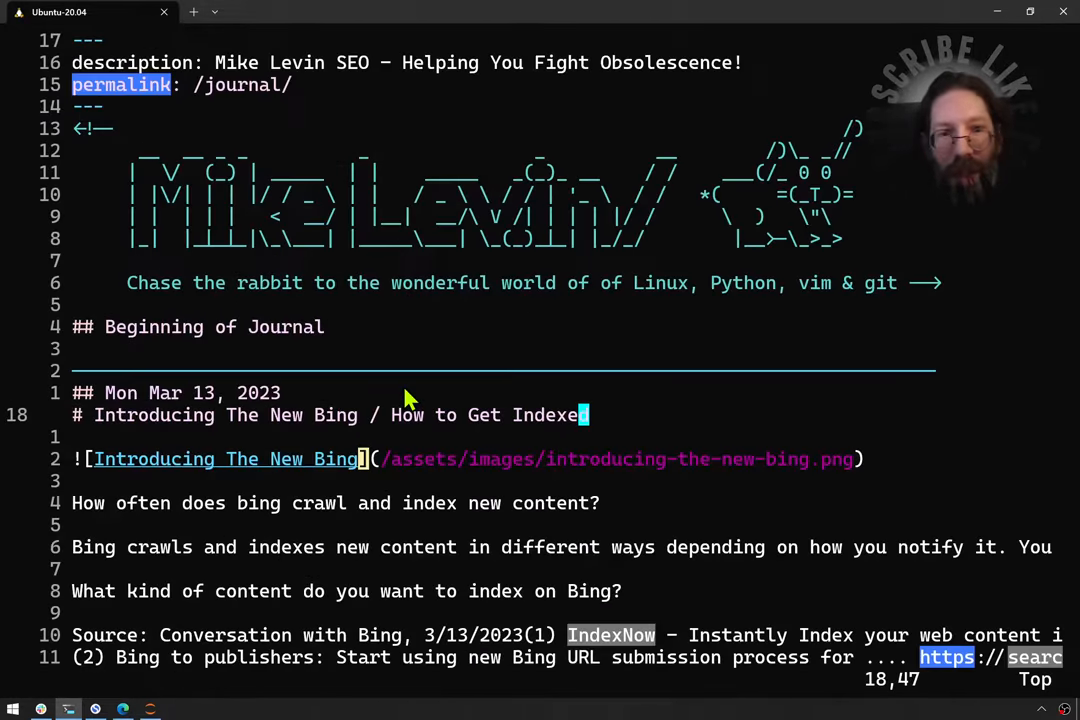
pyautogui.moveTo(120, 420)
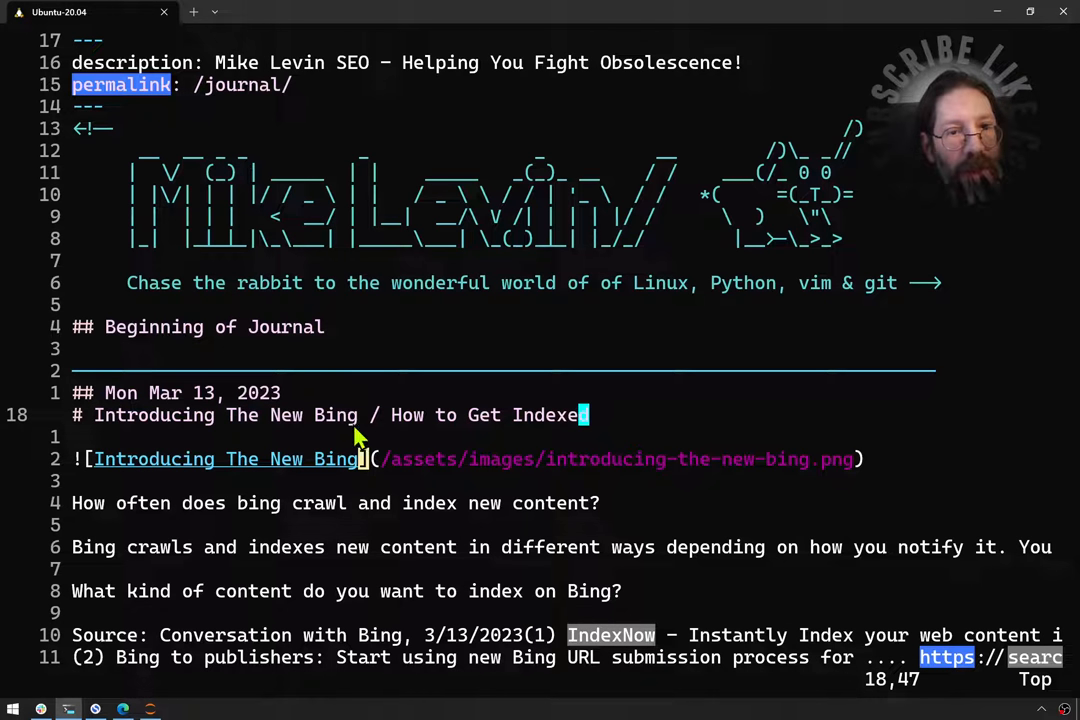
pyautogui.moveTo(590, 430)
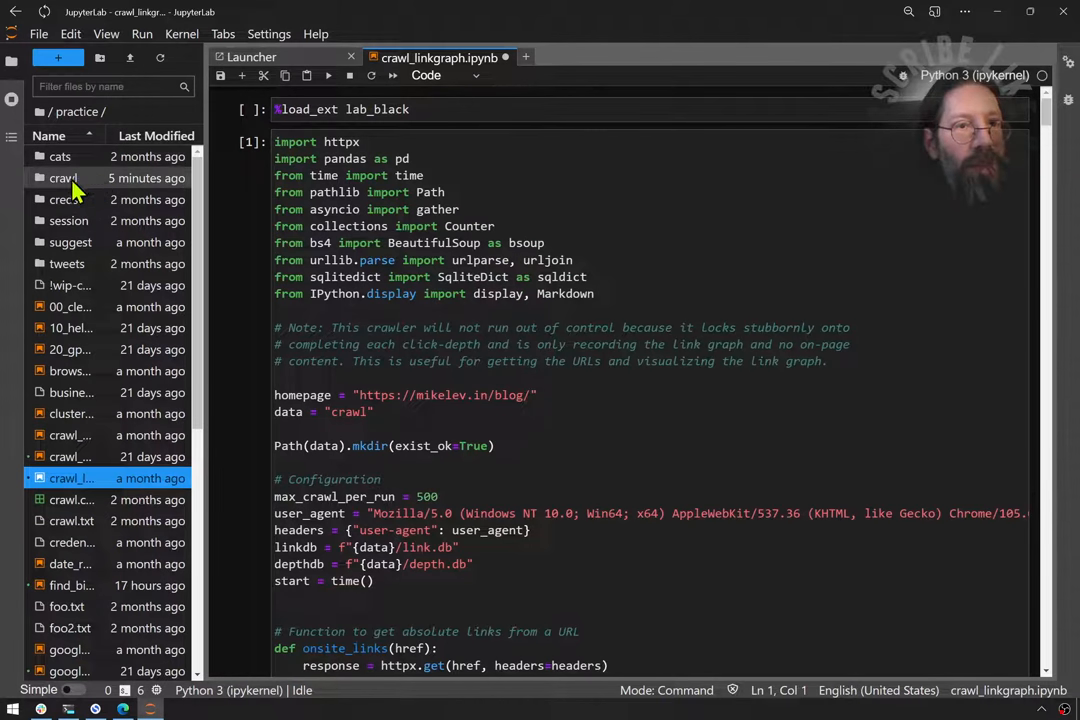
# Delete depth.db from the crawl folder, leaving link.db, responses.db and the parquet file
pyautogui.doubleClick(62, 177)
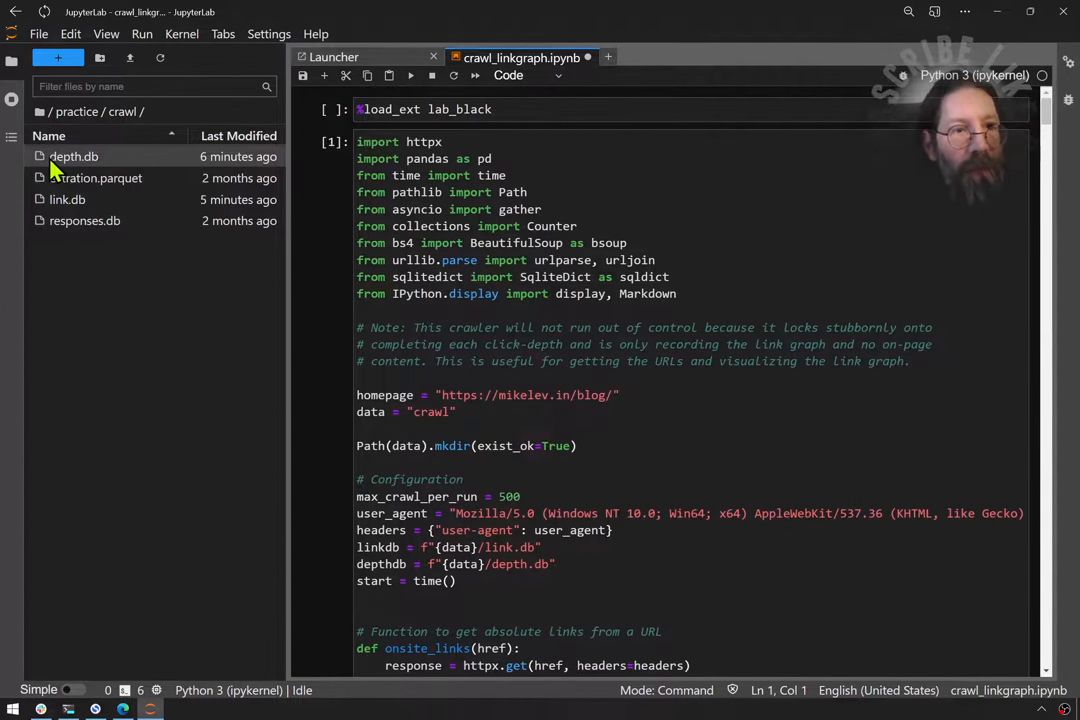
pyautogui.rightClick(74, 156)
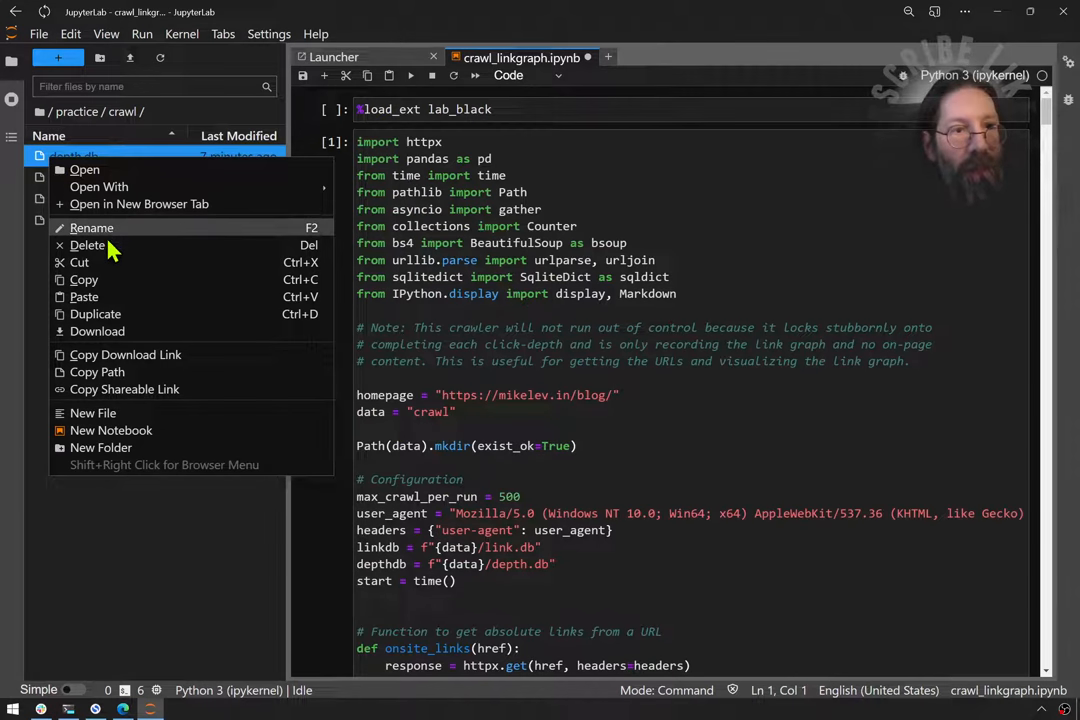
pyautogui.click(87, 245)
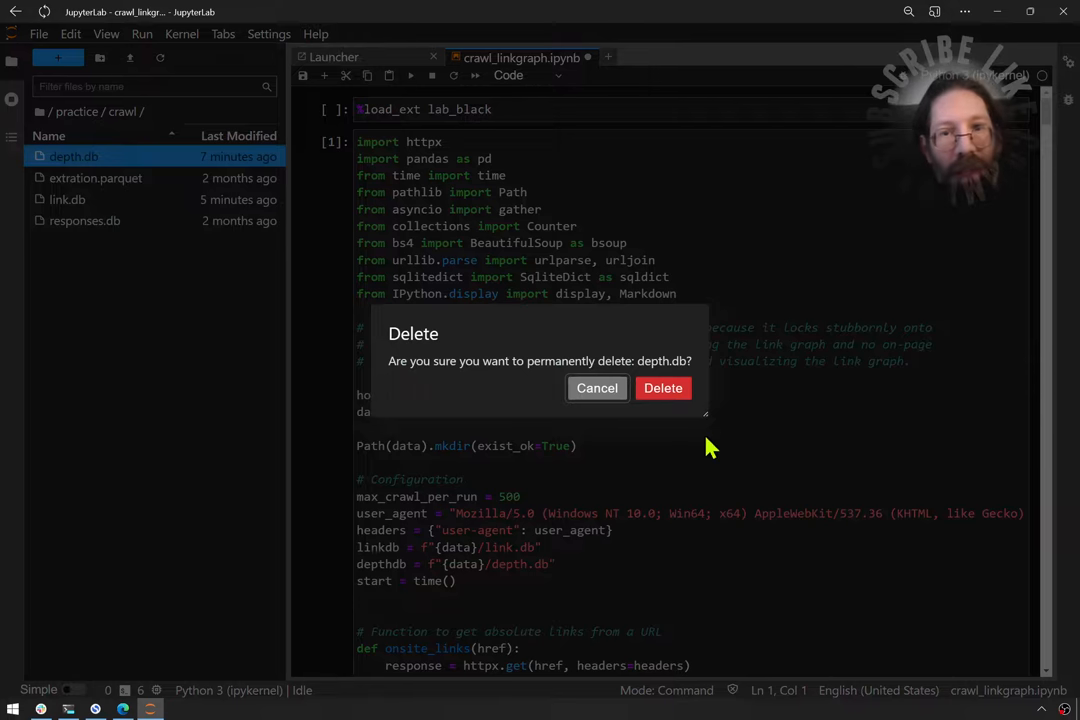
pyautogui.click(663, 388)
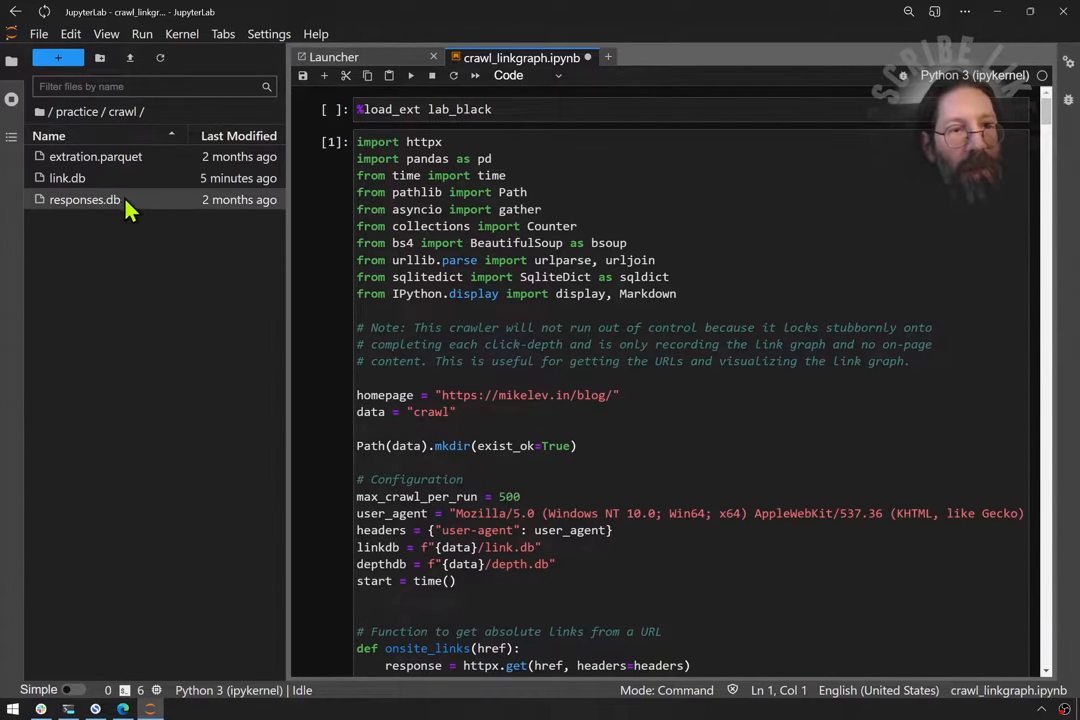
pyautogui.moveTo(235, 280)
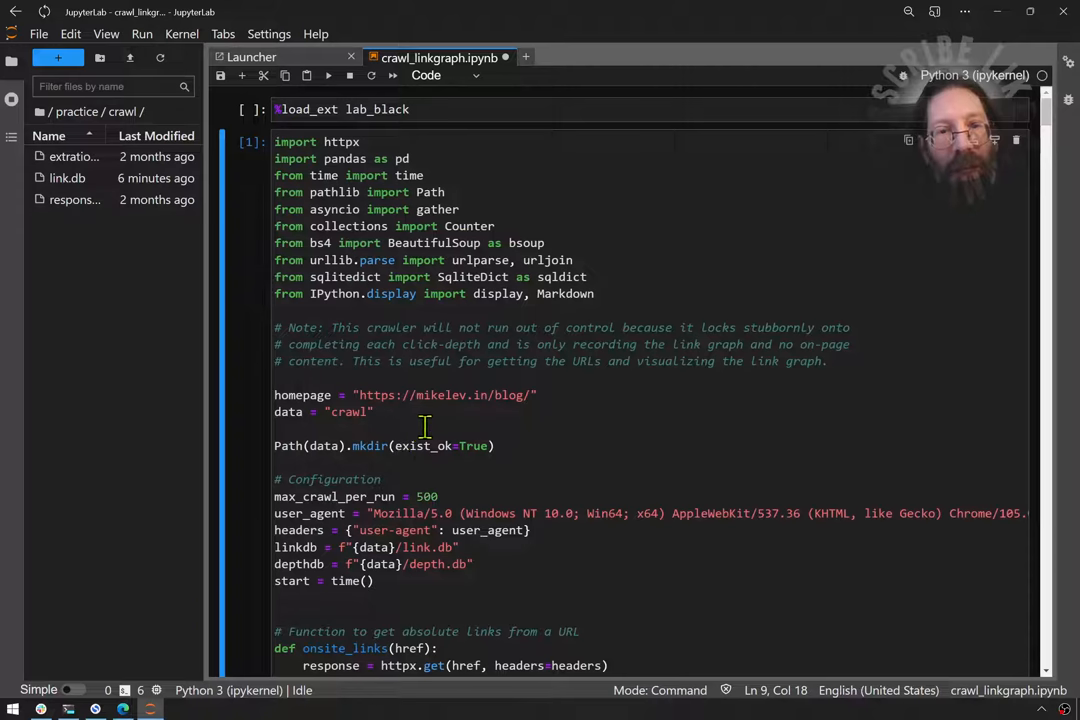
# Restart the kernel and run all cells, letting the crawl finish click-depth 1.0 before interrupting
pyautogui.doubleClick(440, 394)
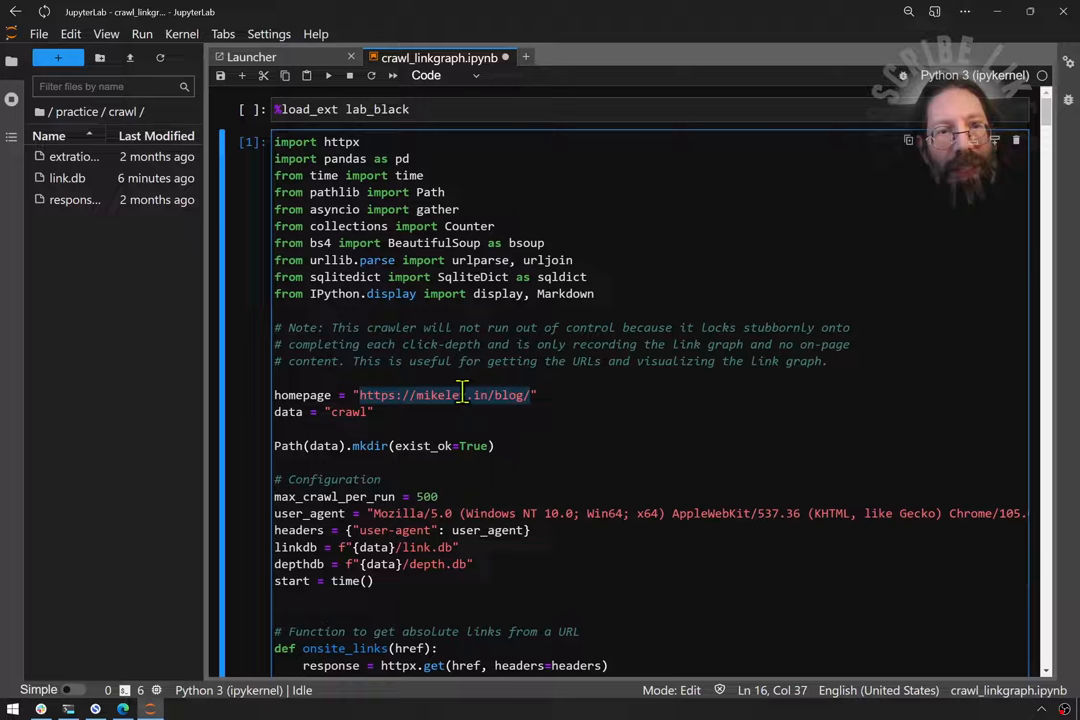
pyautogui.click(182, 33)
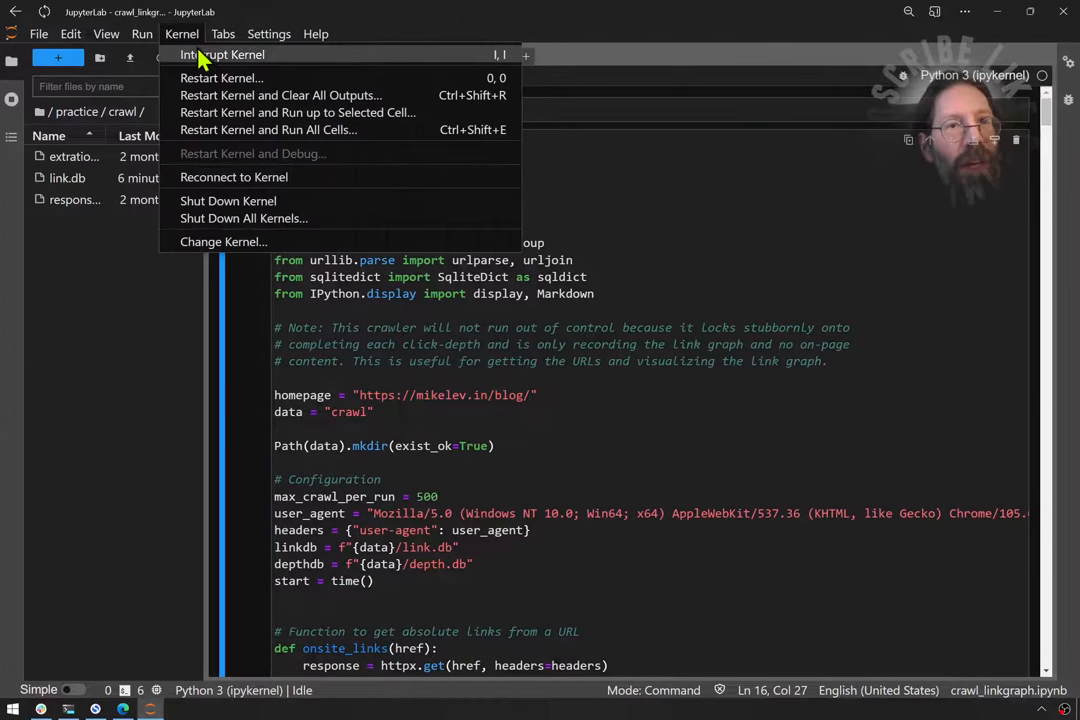
pyautogui.moveTo(281, 95)
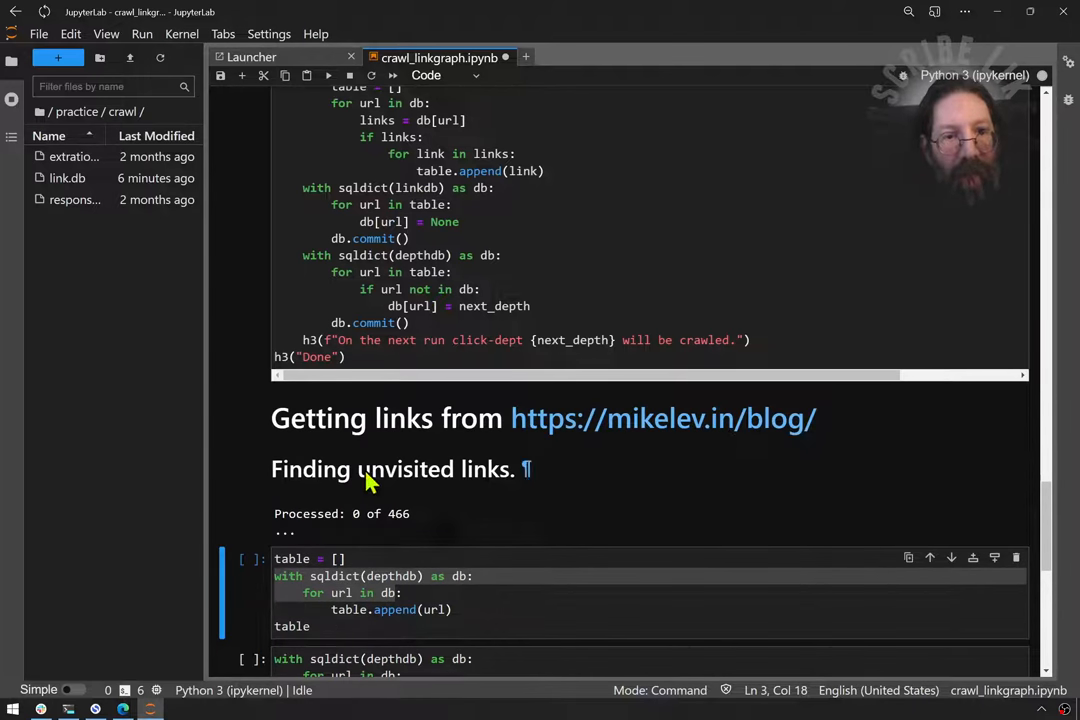
pyautogui.scroll(-3)
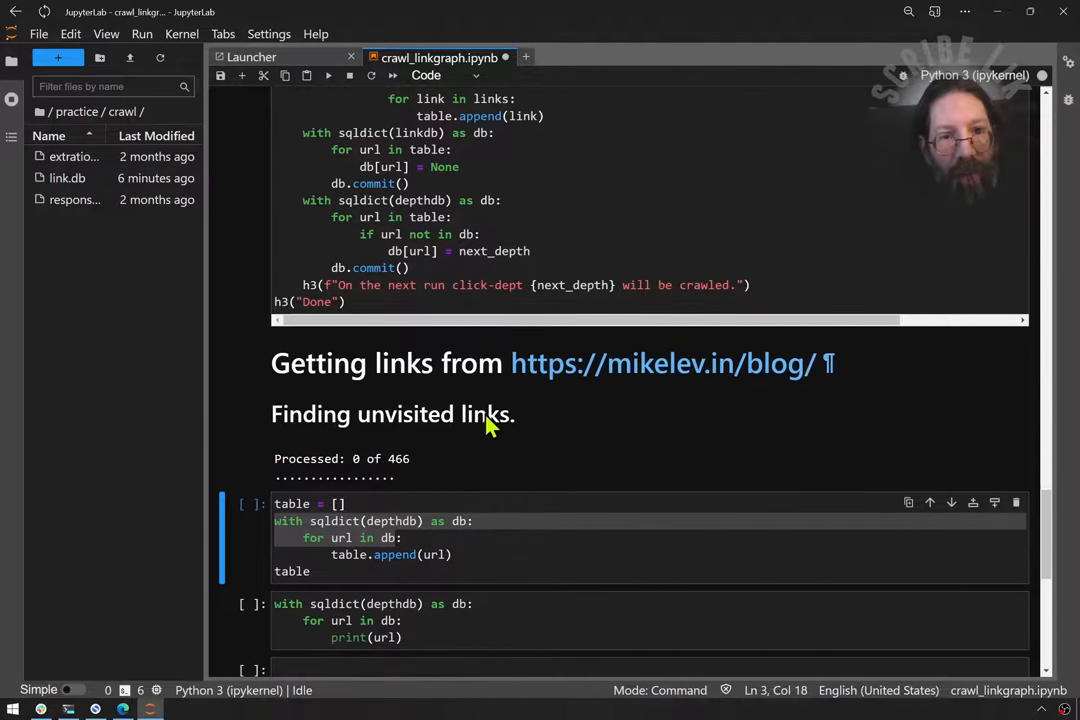
pyautogui.scroll(-3)
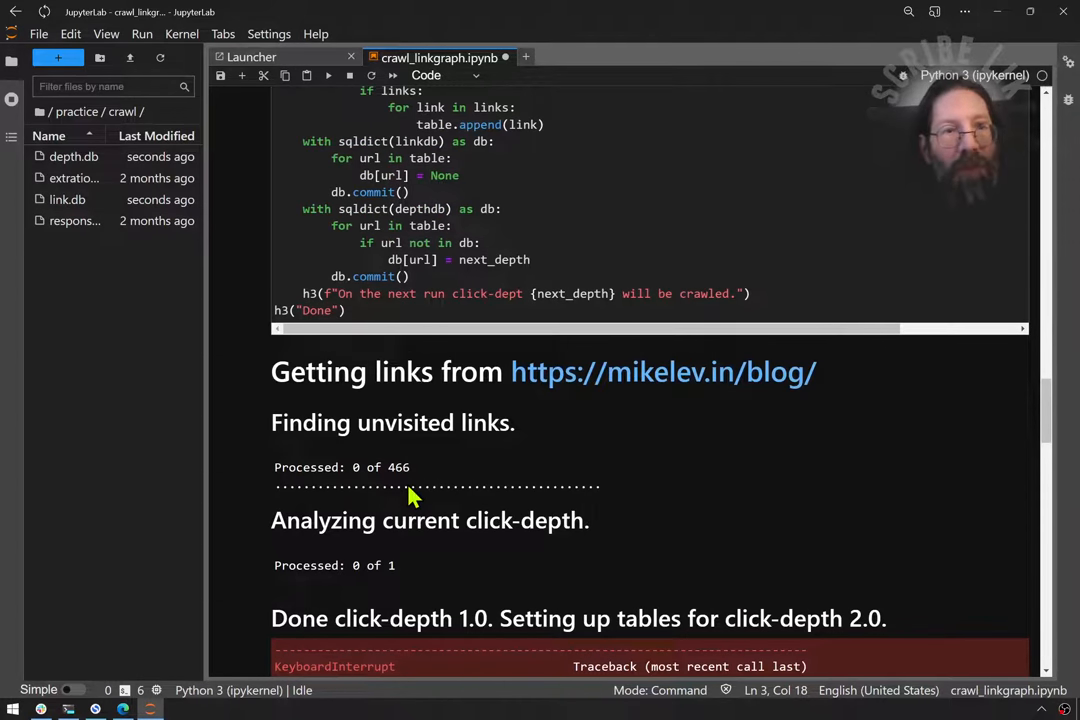
pyautogui.moveTo(73, 156)
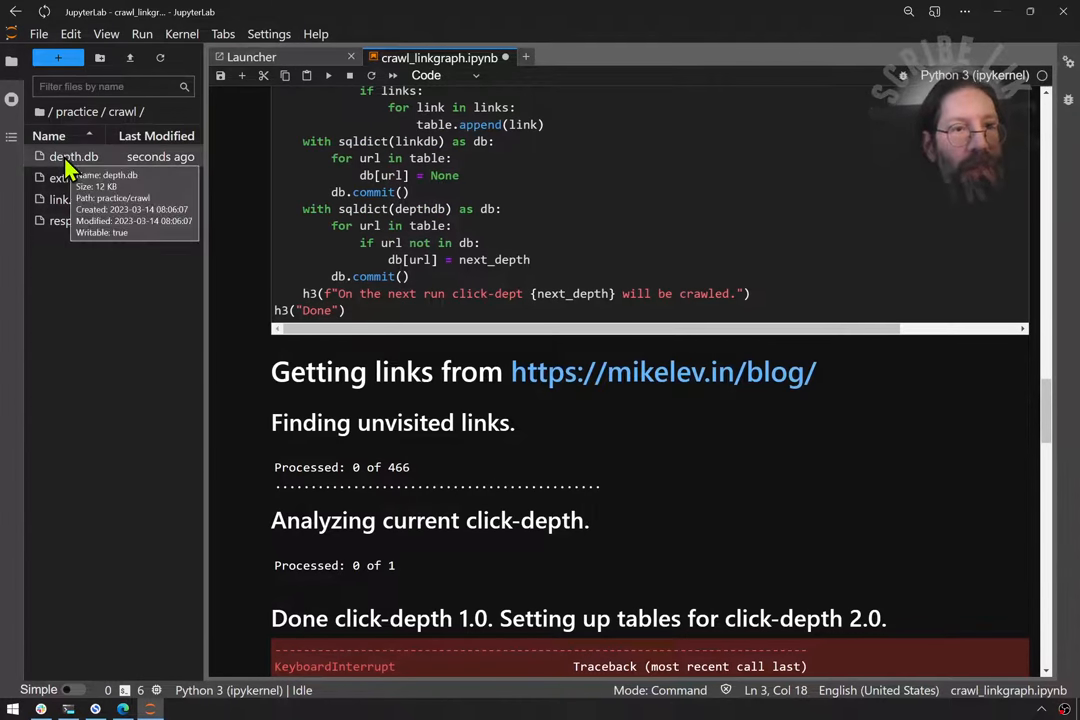
# Delete the newly recreated depth.db and dismiss the directory-not-found warning
pyautogui.rightClick(74, 156)
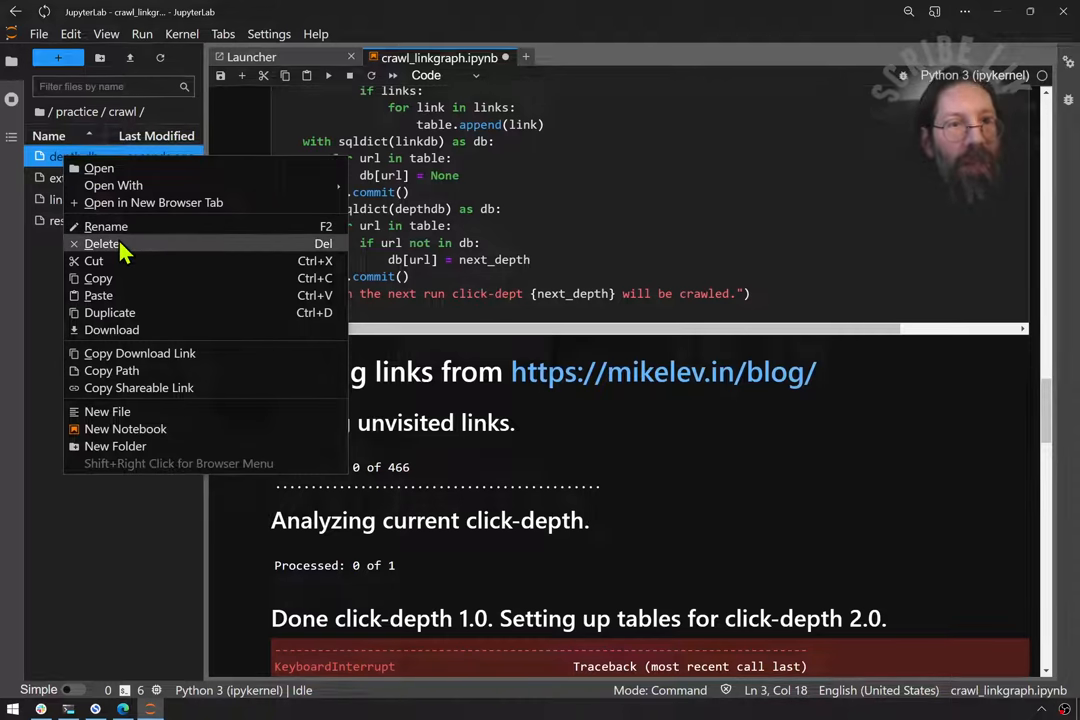
pyautogui.click(103, 243)
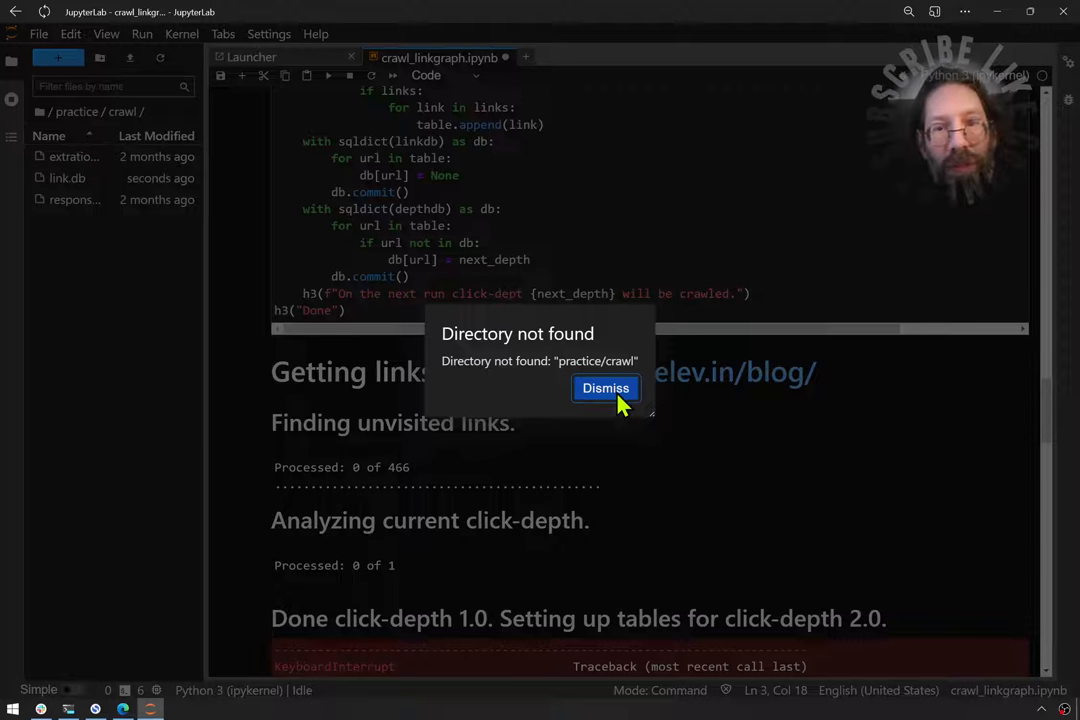
pyautogui.click(605, 388)
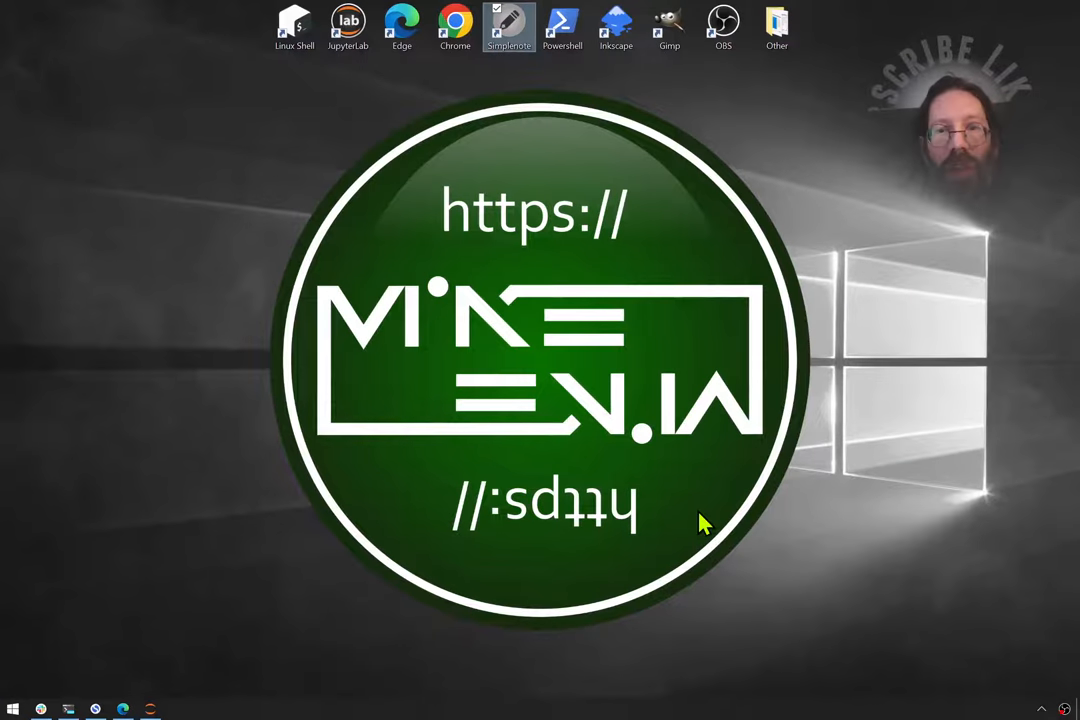
pyautogui.moveTo(455, 27)
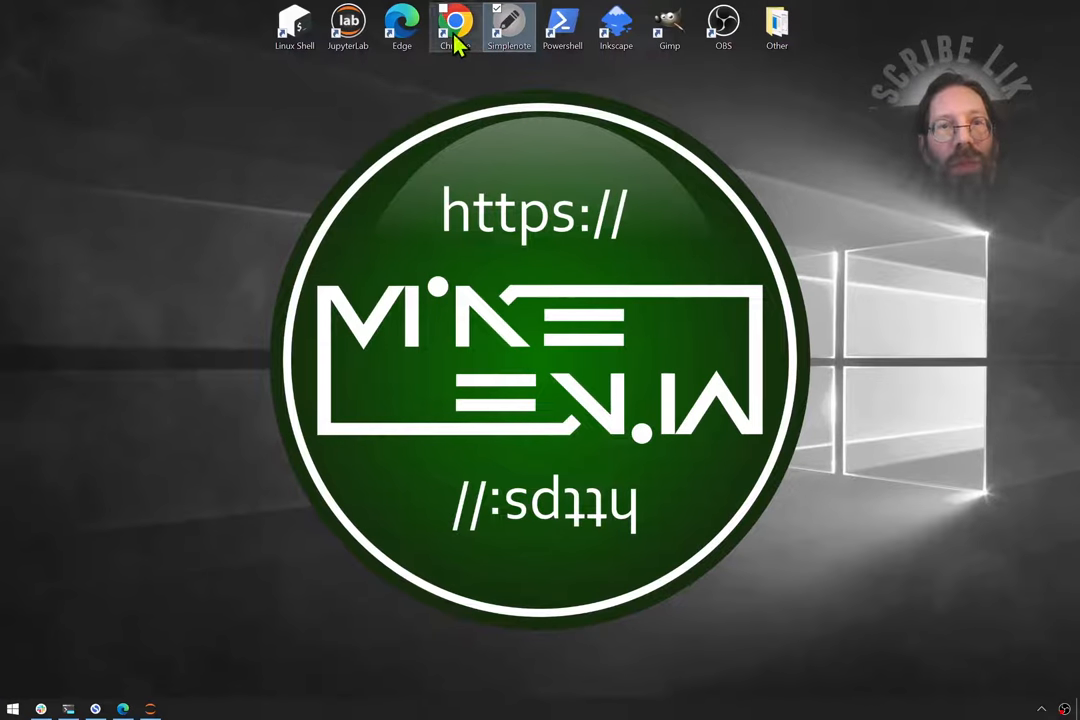
pyautogui.moveTo(455, 25)
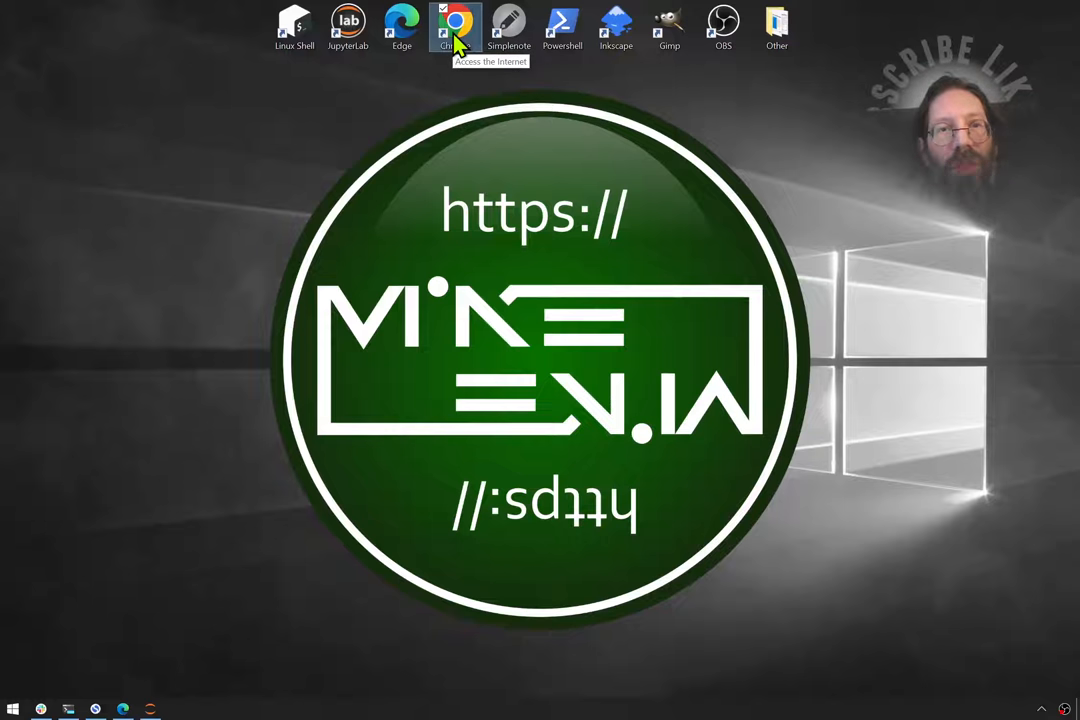
# Launch Chrome and go to the MikeLev.in repository's GitHub Actions page
pyautogui.click(456, 25)
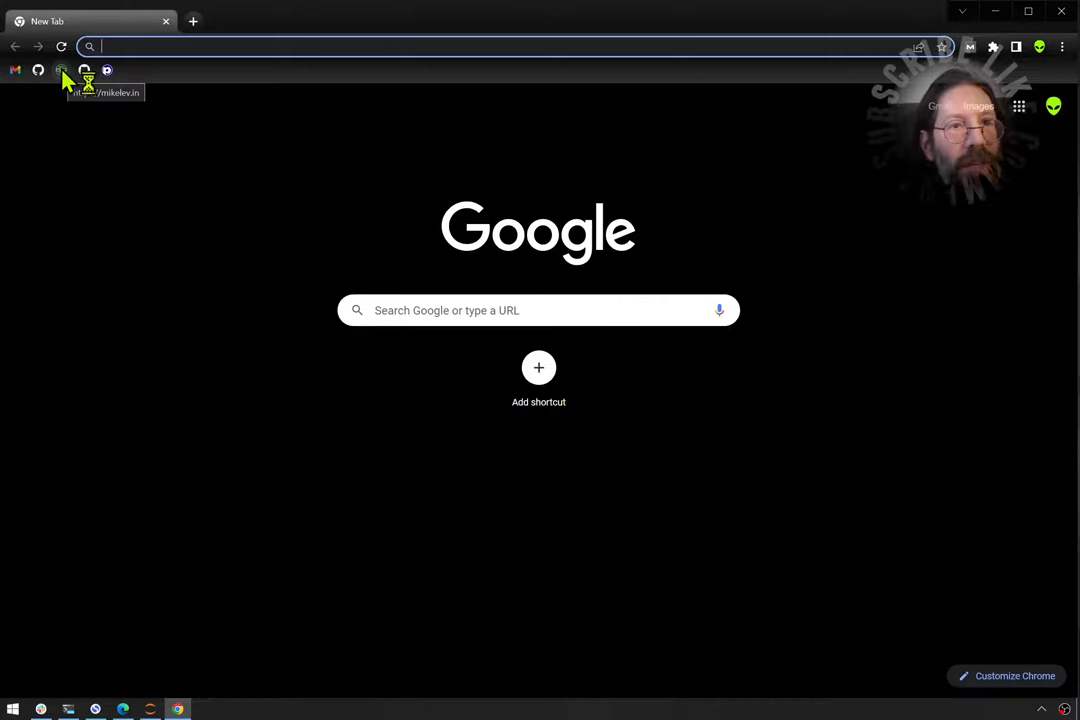
pyautogui.click(61, 70)
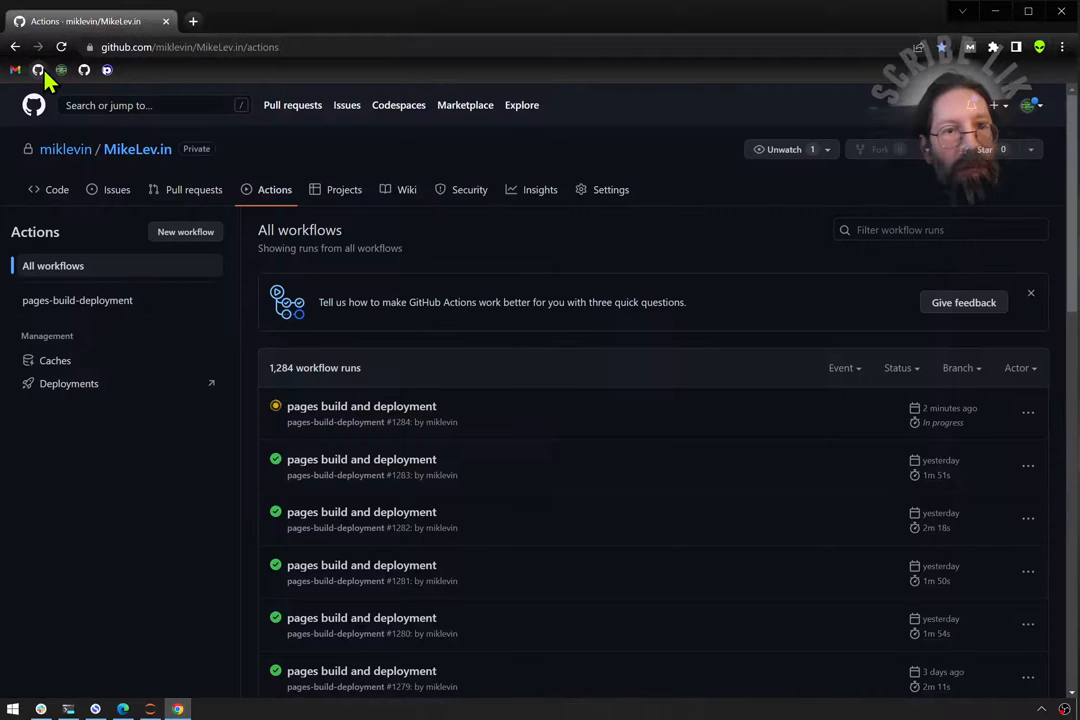
pyautogui.moveTo(387, 414)
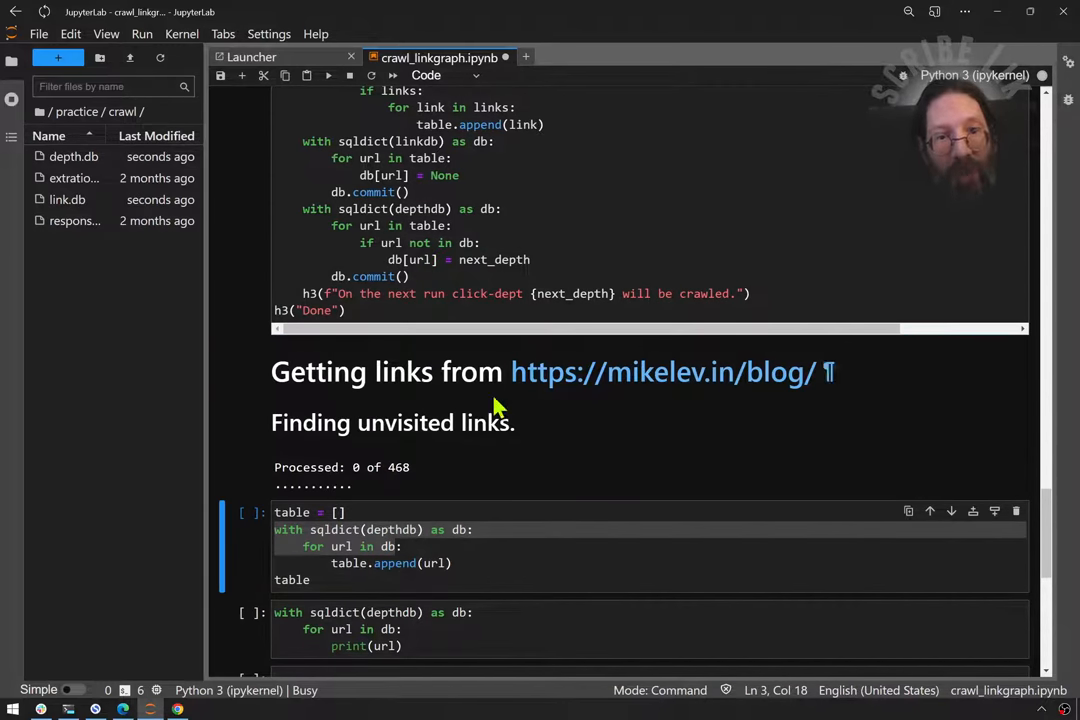
pyautogui.moveTo(290, 456)
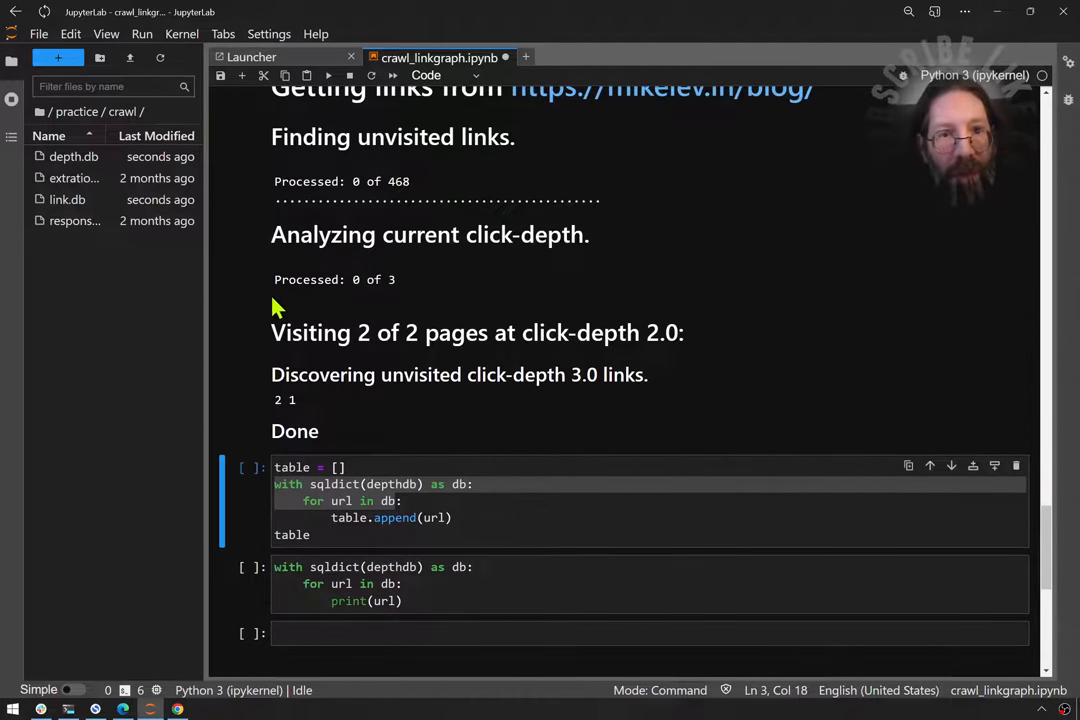
pyautogui.moveTo(470, 340)
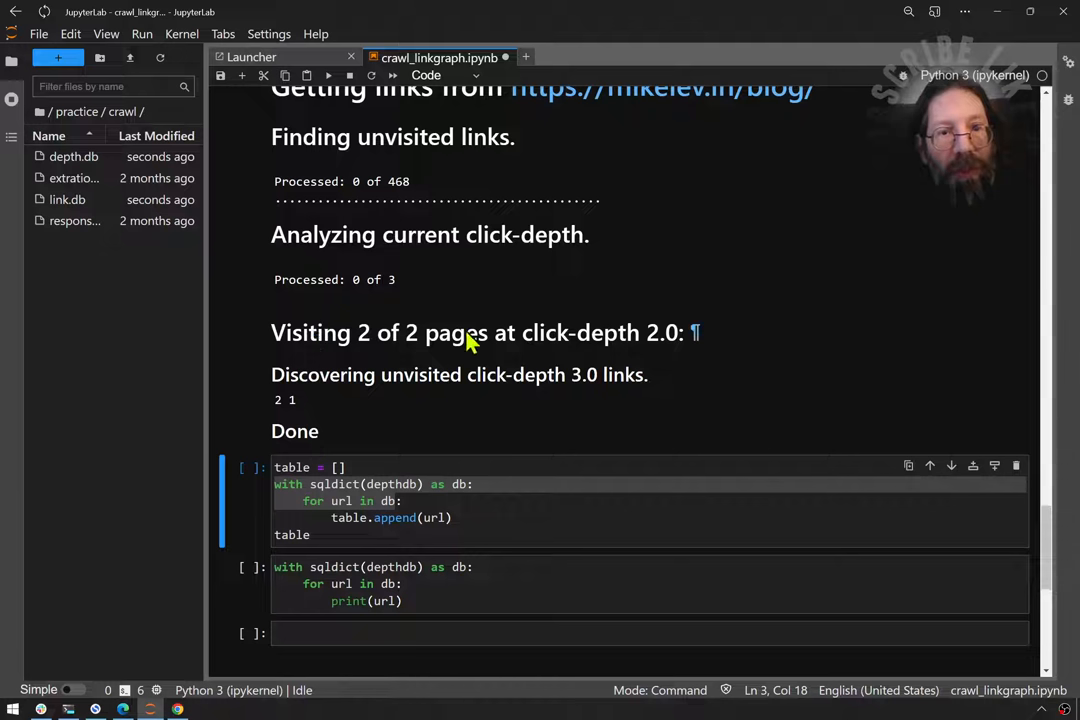
pyautogui.moveTo(527, 356)
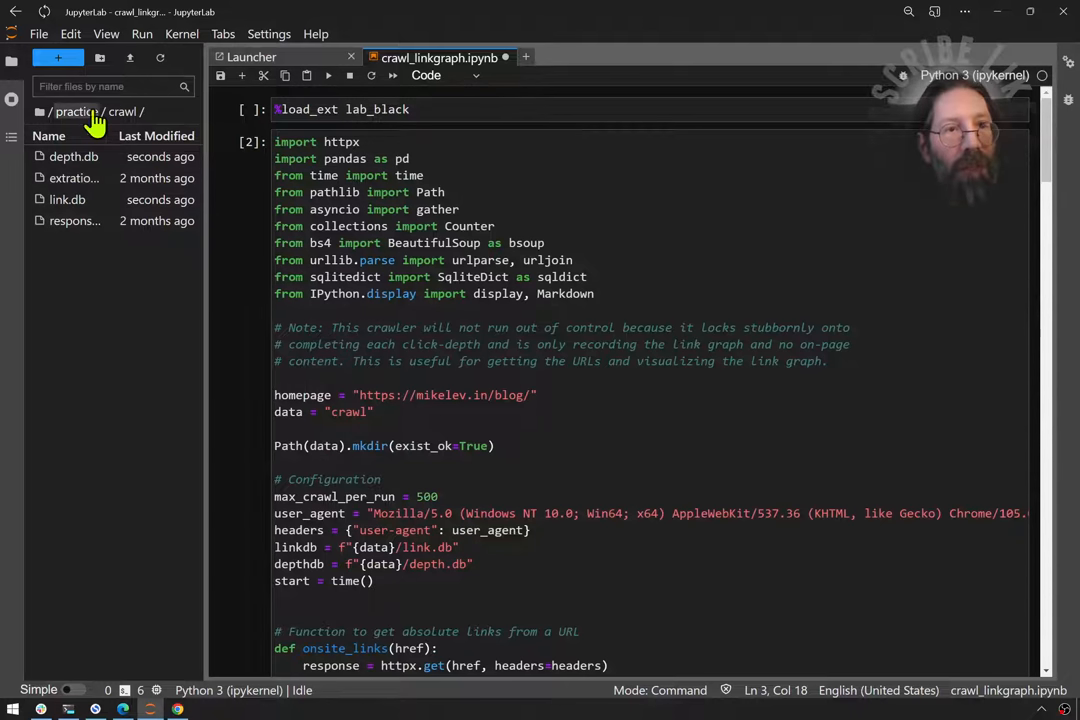
# Delete depth.db after one backed-out attempt, dismiss the error, and bring up kernel restart options
pyautogui.rightClick(73, 156)
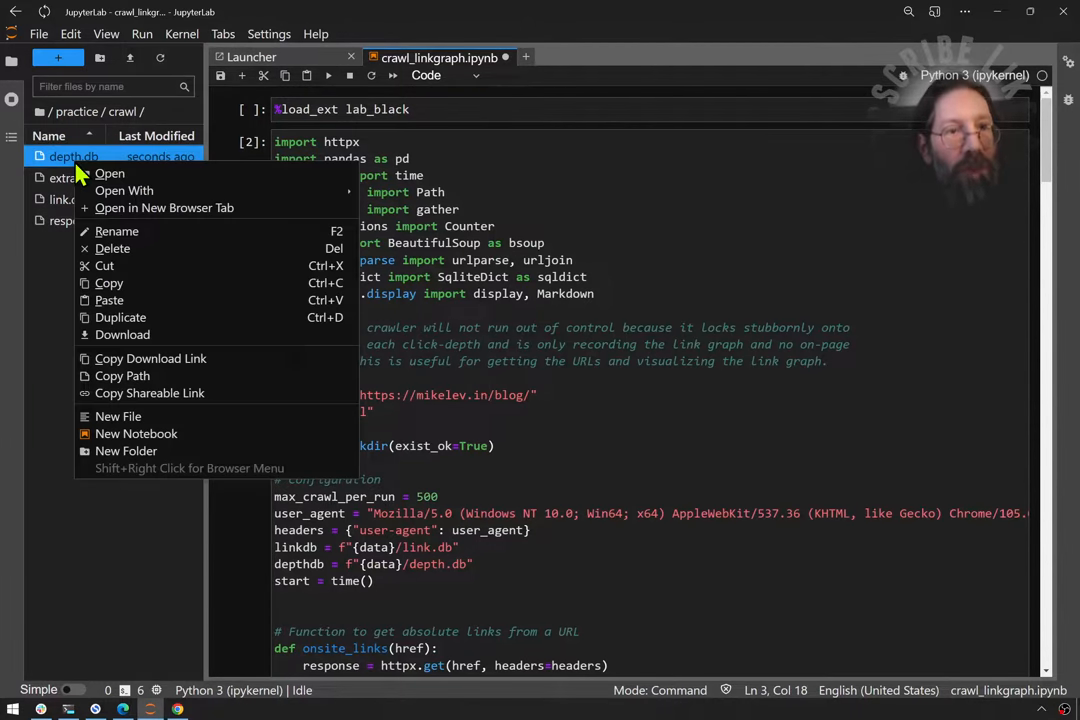
pyautogui.click(112, 248)
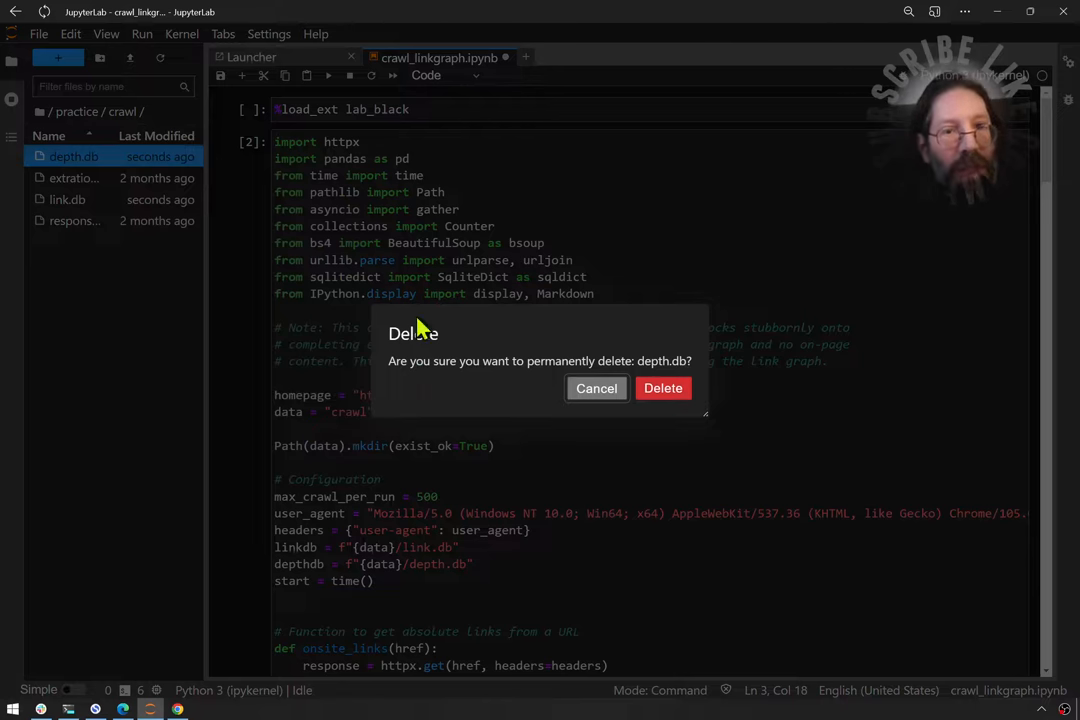
pyautogui.click(596, 388)
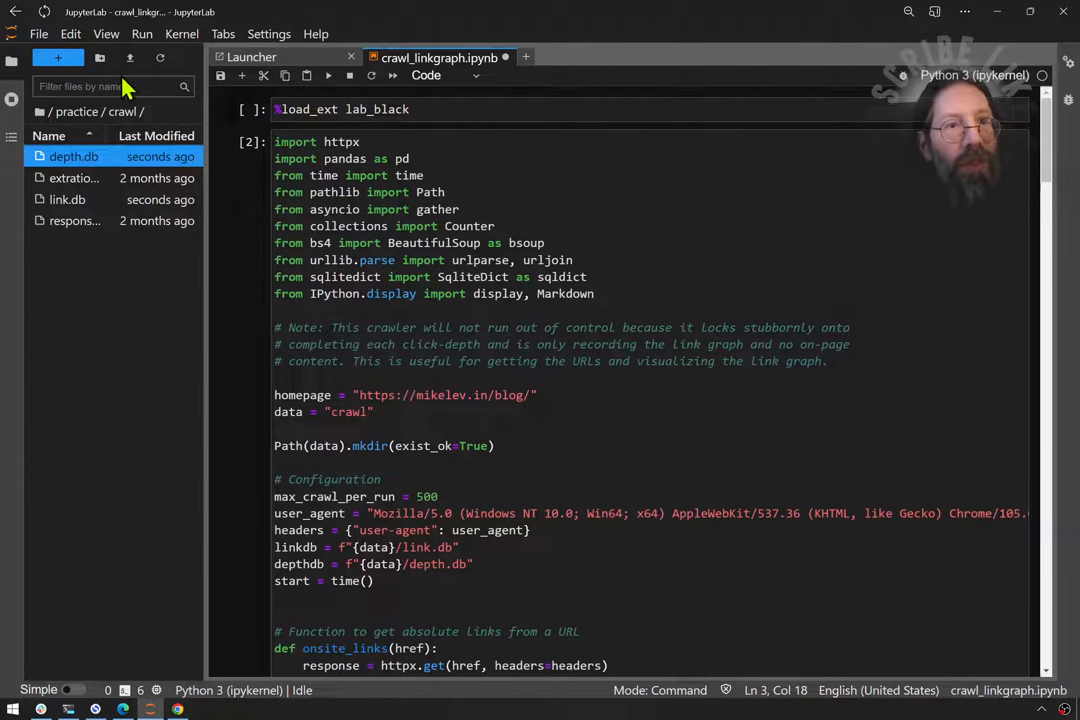
pyautogui.moveTo(73, 156)
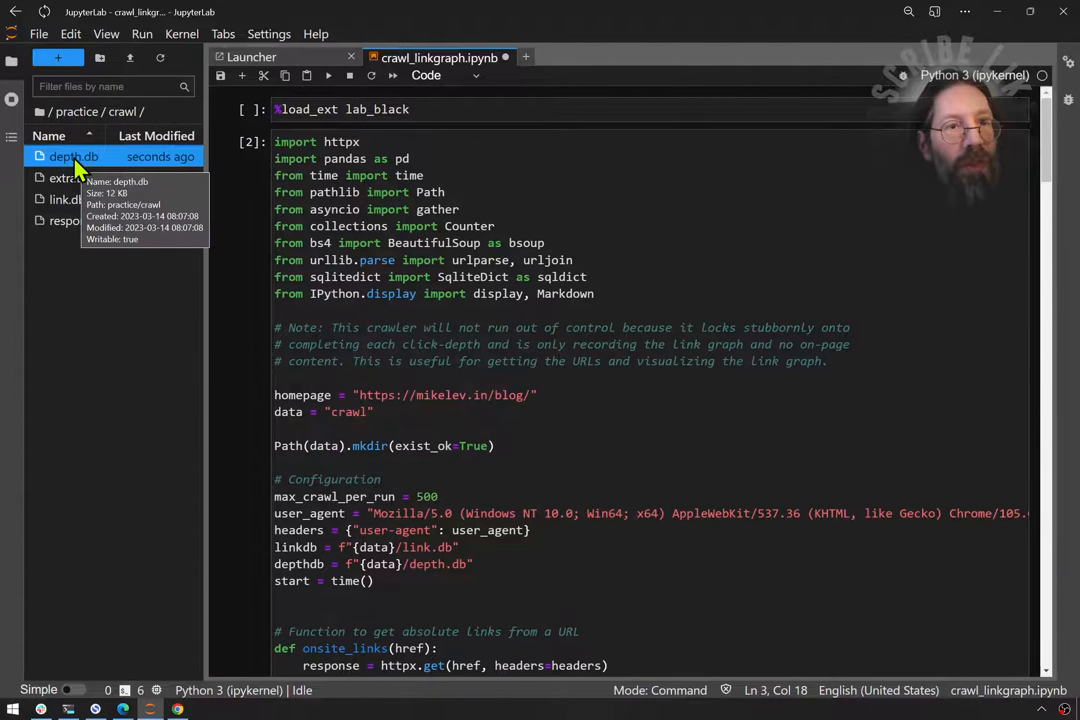
pyautogui.rightClick(73, 156)
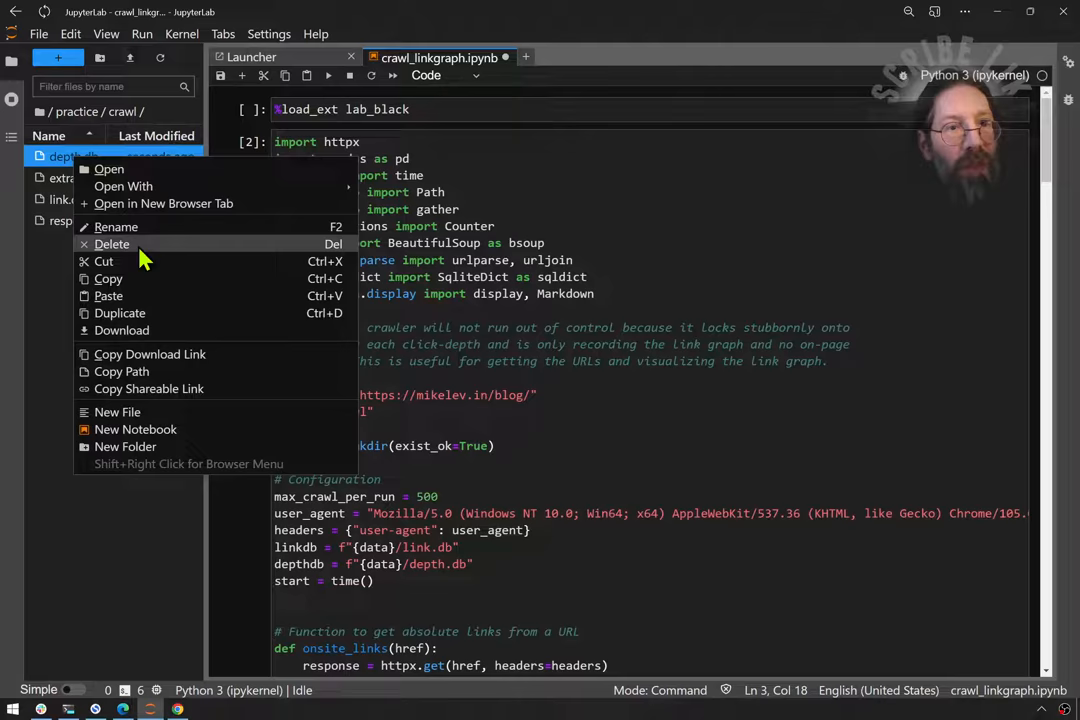
pyautogui.click(112, 244)
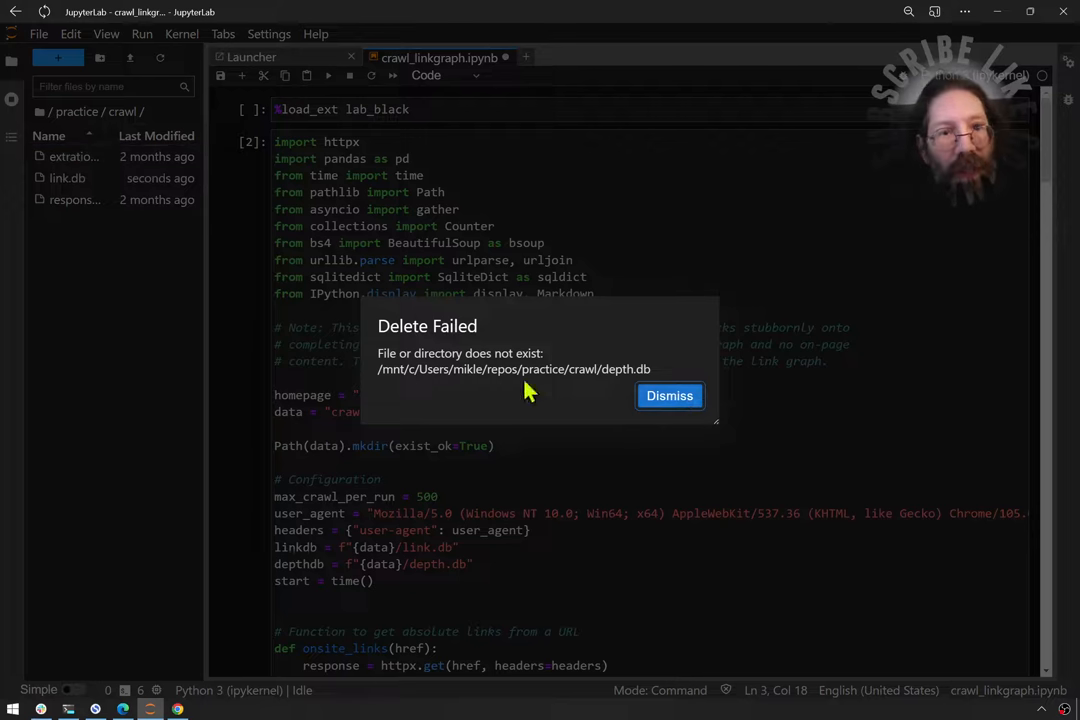
pyautogui.click(669, 395)
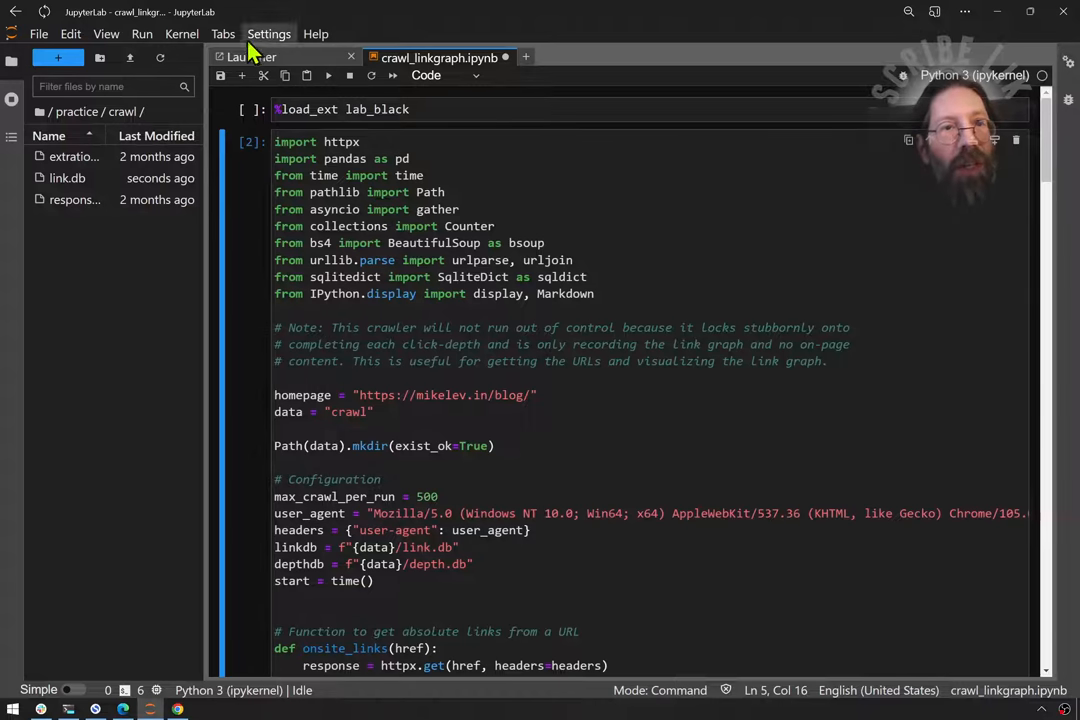
pyautogui.click(182, 33)
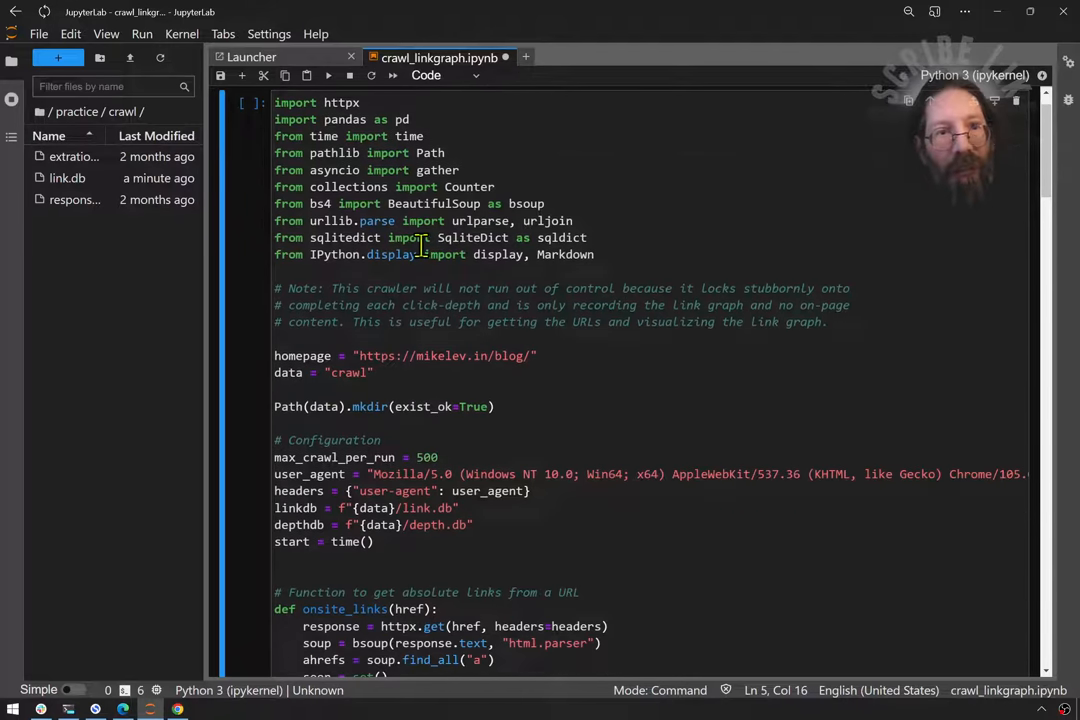
# Restart the kernel and run all cells to crawl the blog's 468 links
pyautogui.click(242, 75)
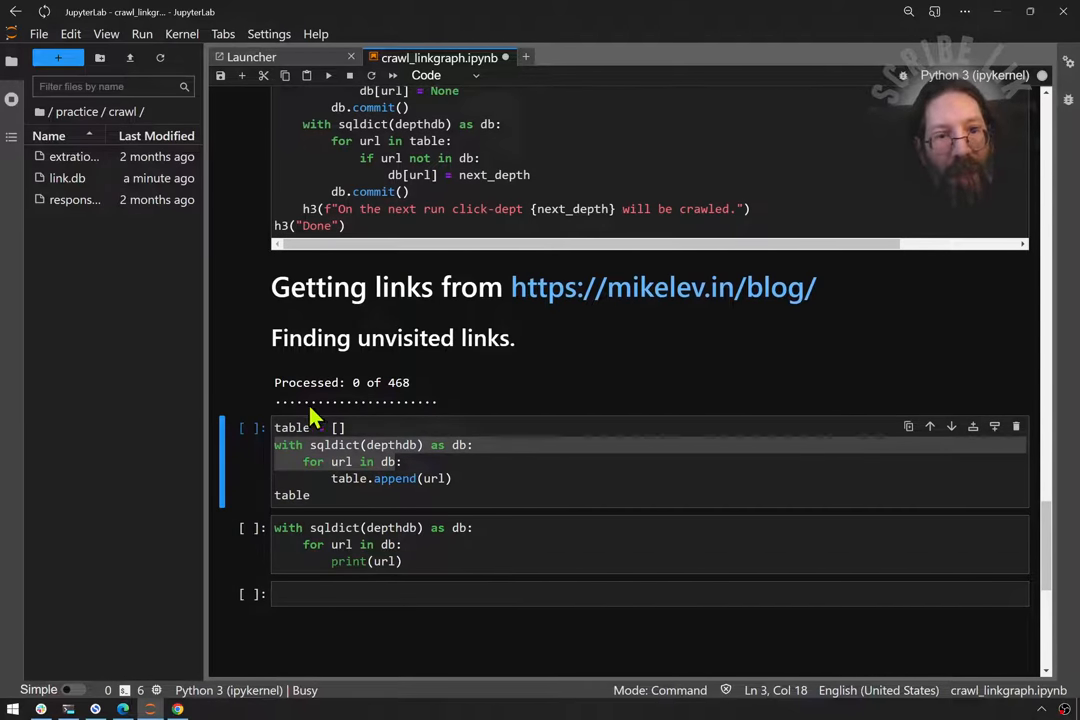
pyautogui.moveTo(528, 420)
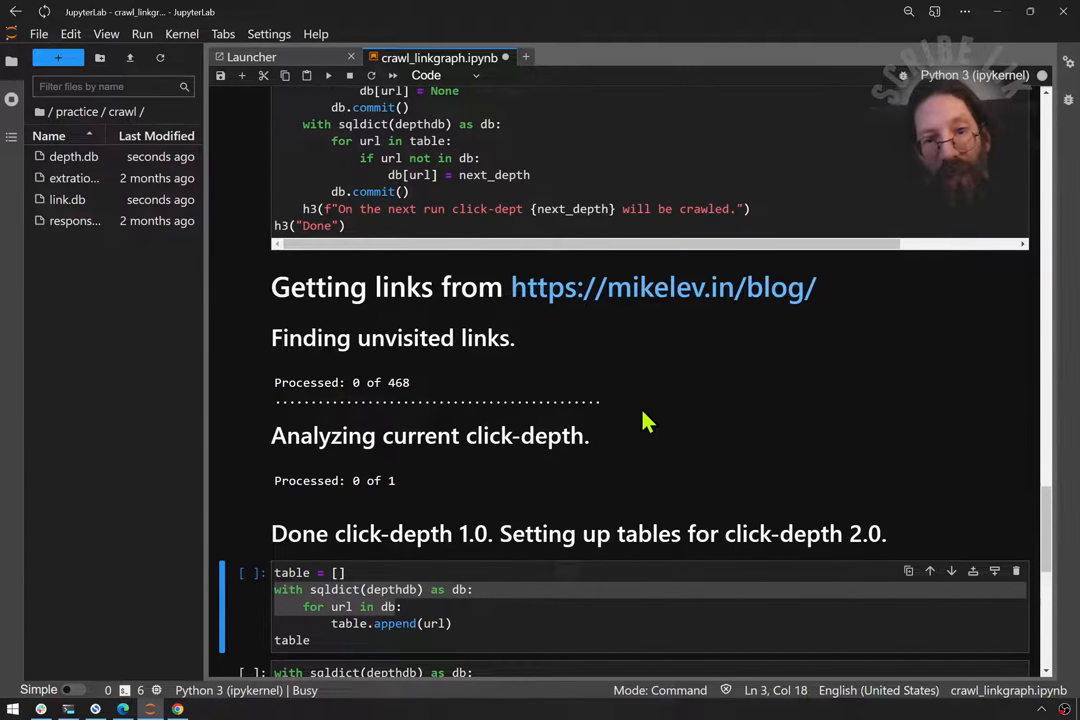
pyautogui.moveTo(388, 470)
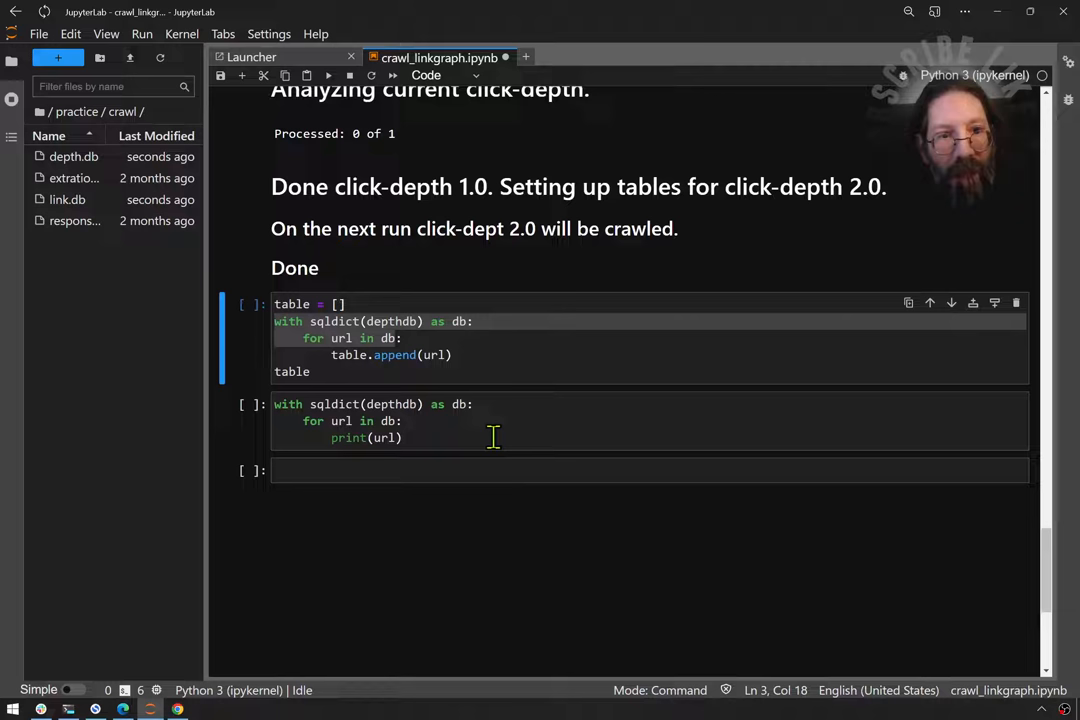
# Make the URL-printing cell loop with enumerate() and scroll the numbered output past 380
pyautogui.click(355, 404)
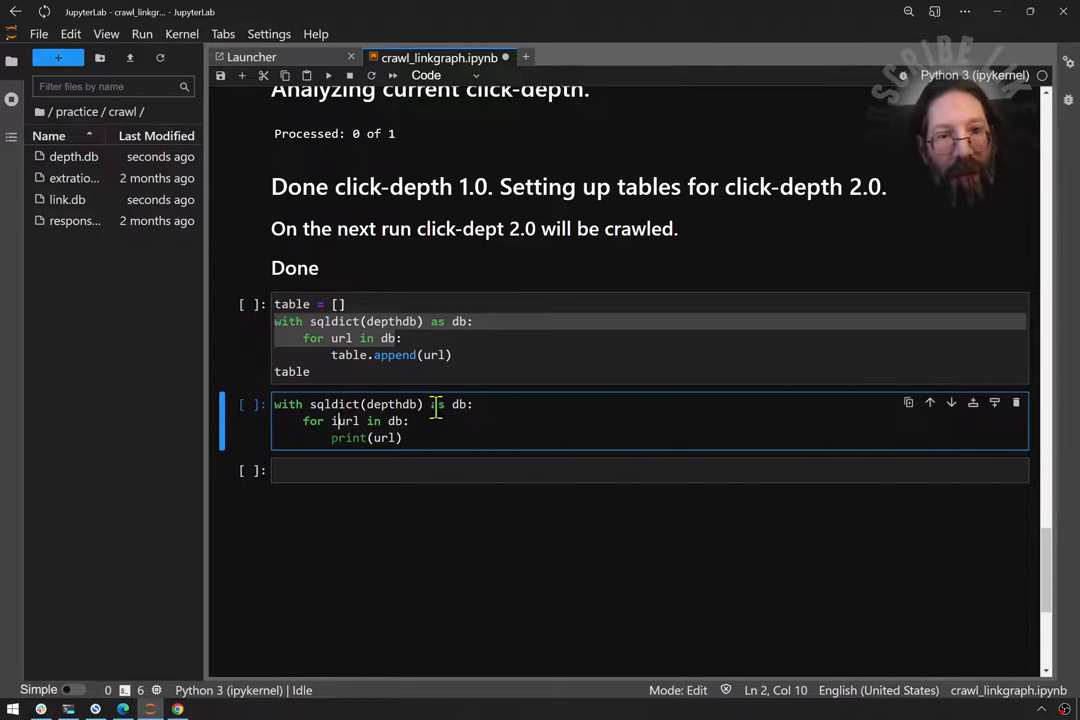
pyautogui.write('i,')
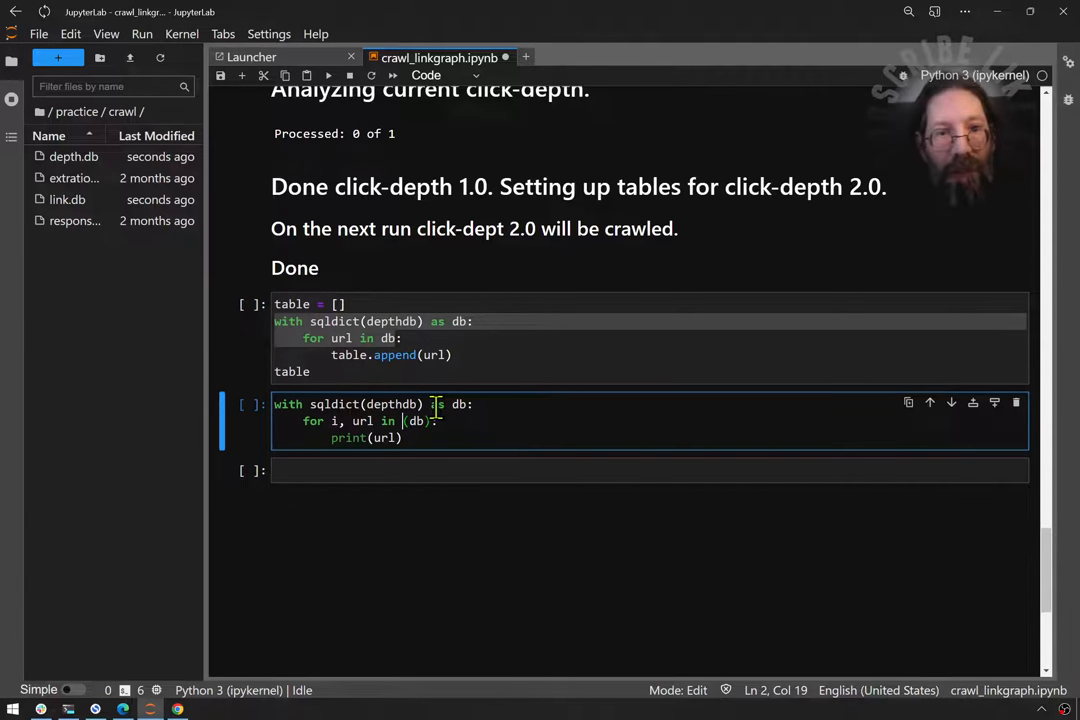
pyautogui.write('enumerate(')
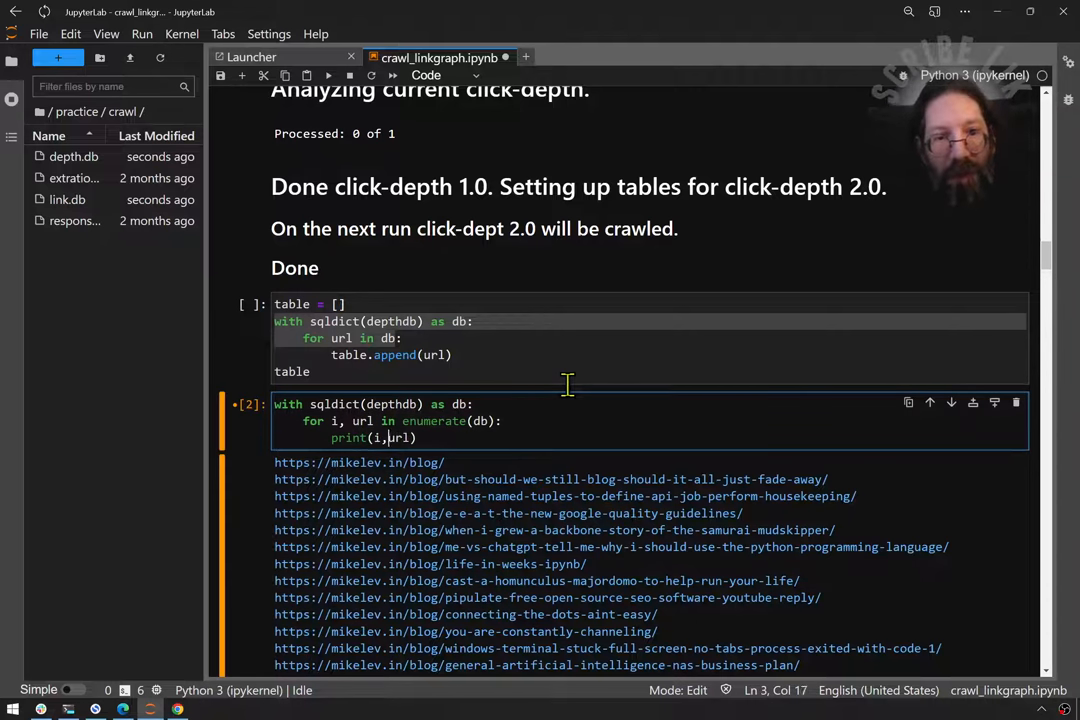
pyautogui.scroll(-3)
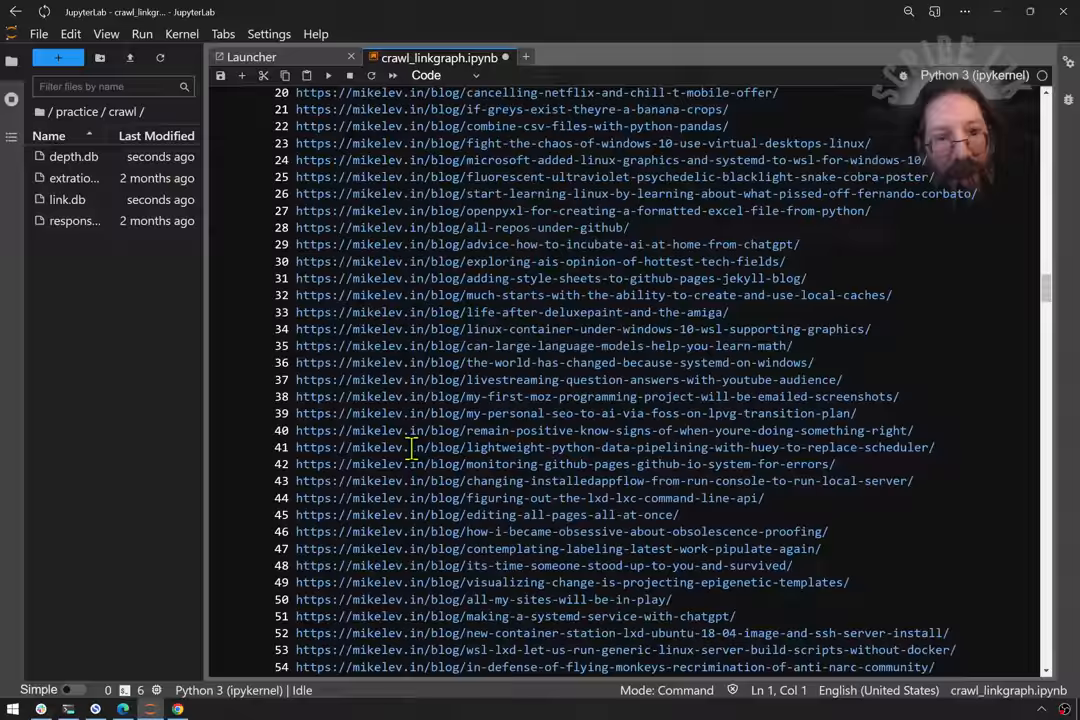
pyautogui.scroll(-3)
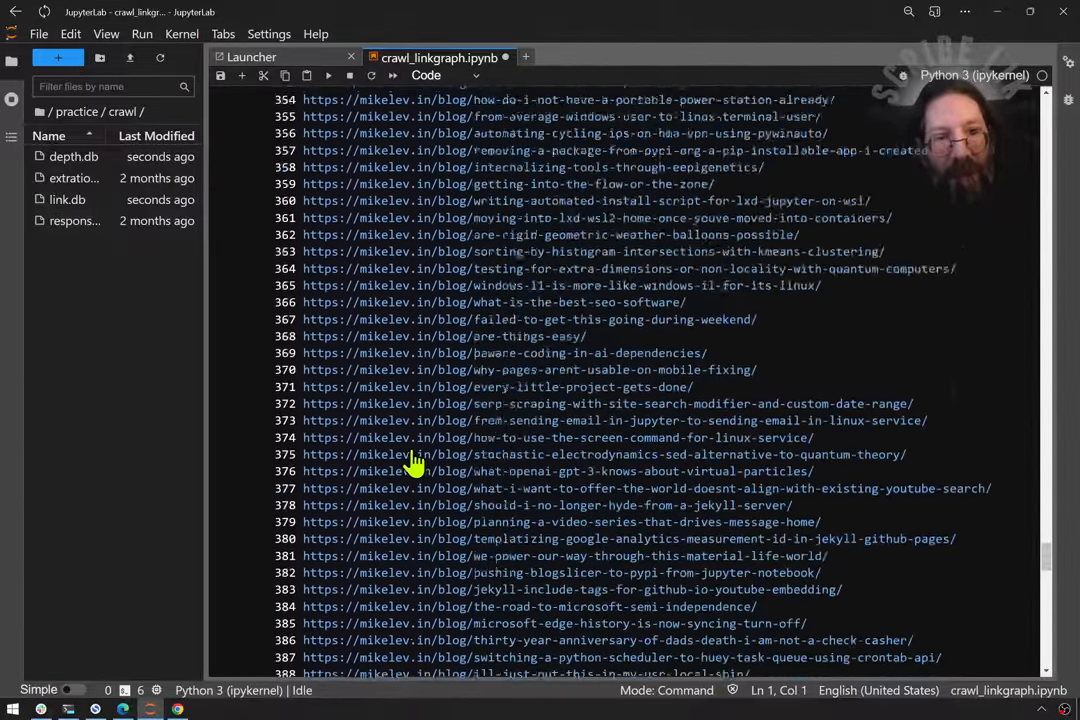
pyautogui.scroll(-3)
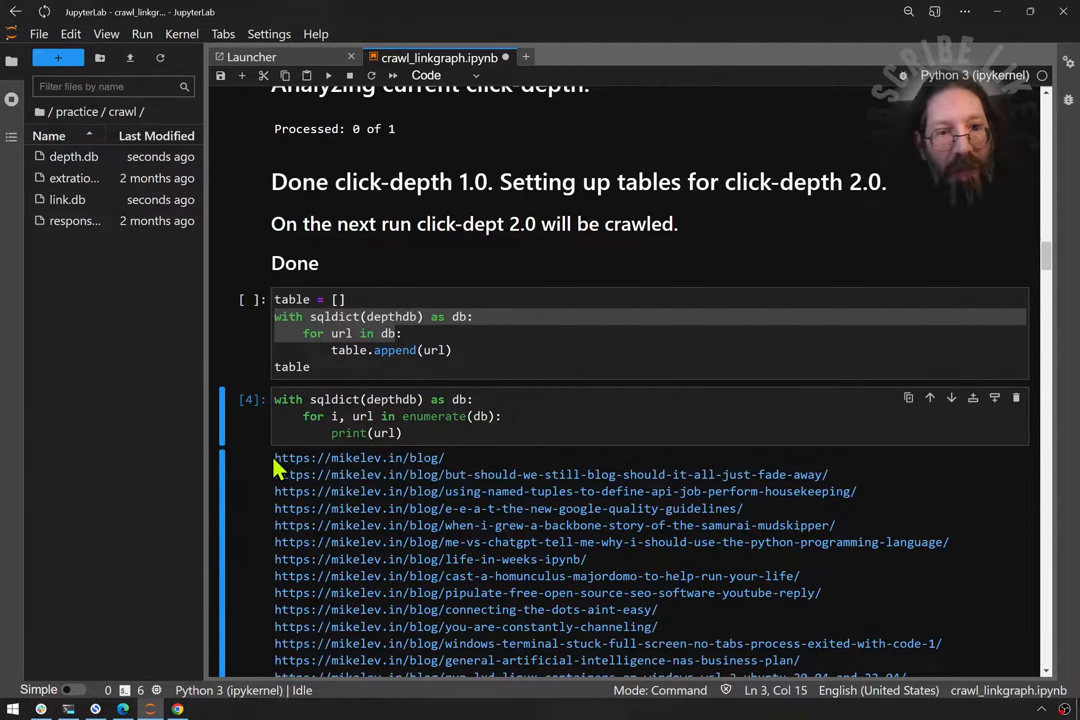
pyautogui.scroll(-3)
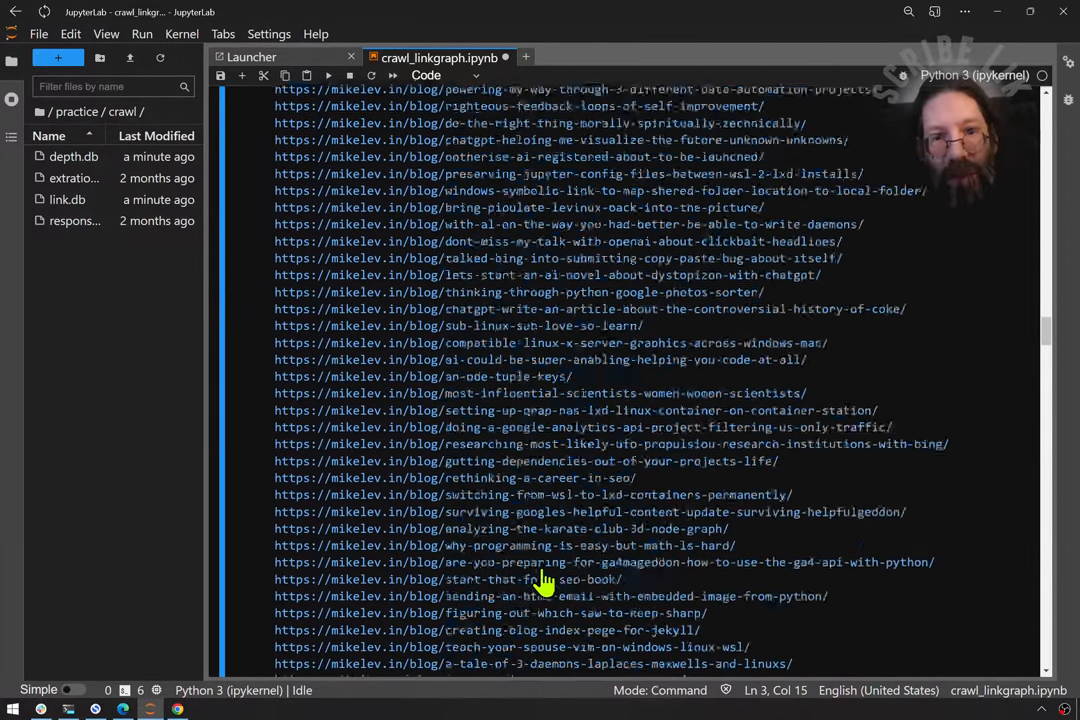
pyautogui.scroll(-3)
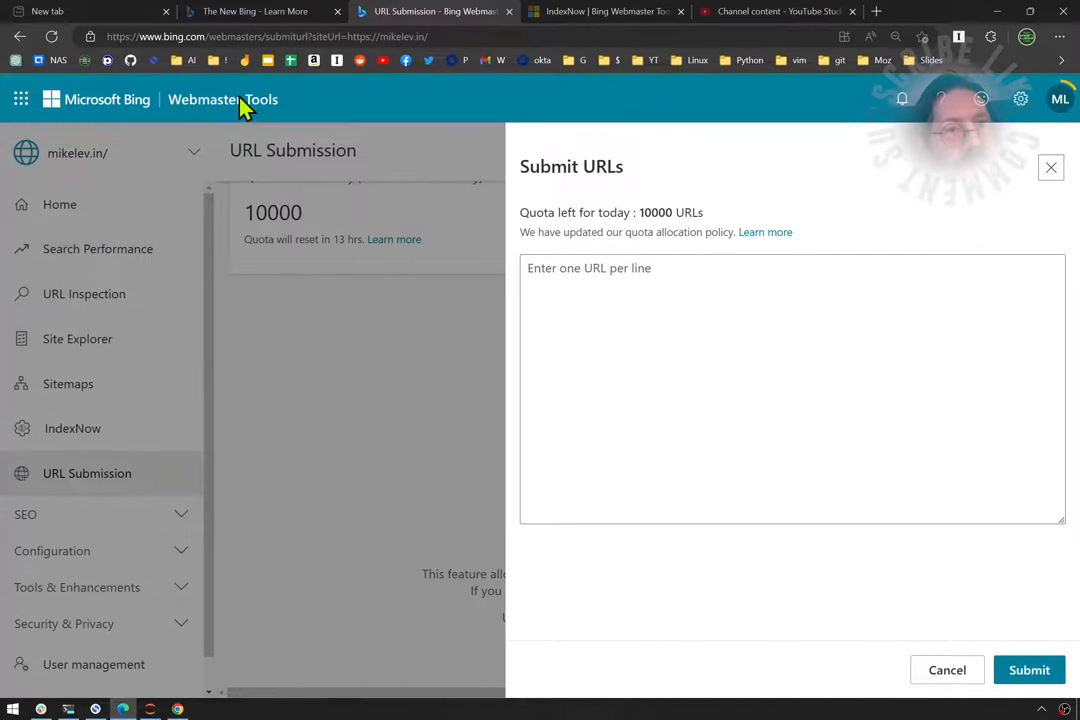
pyautogui.moveTo(278, 120)
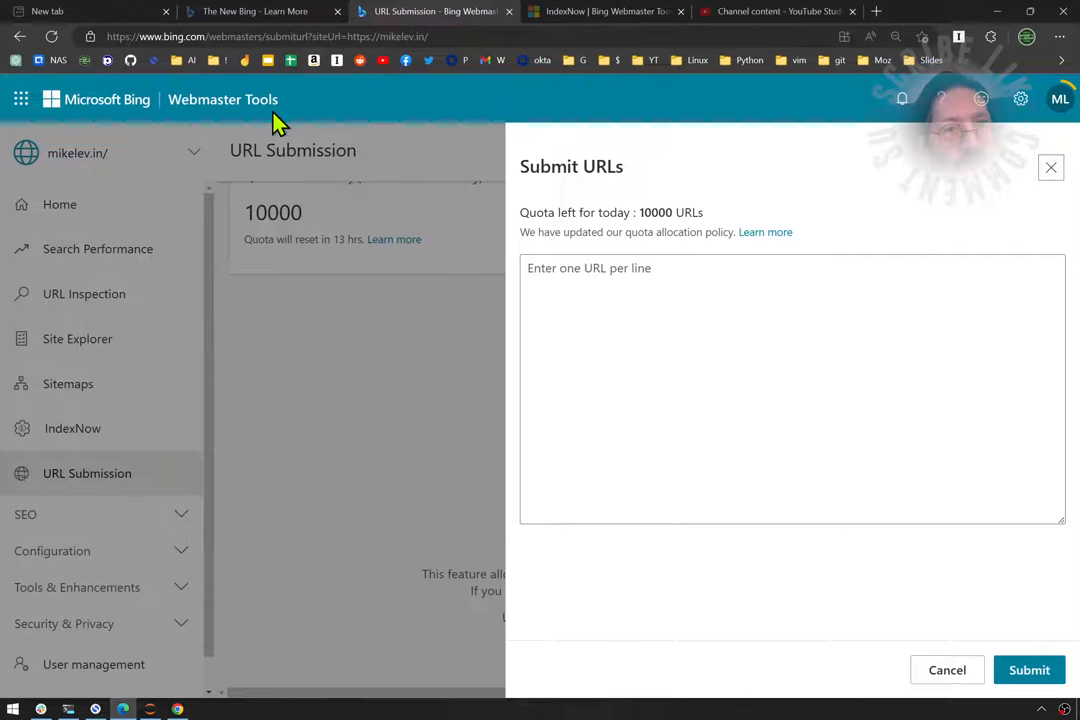
# Paste the copied mikelev.in blog URL list into Submit URLs and submit it
pyautogui.click(628, 313)
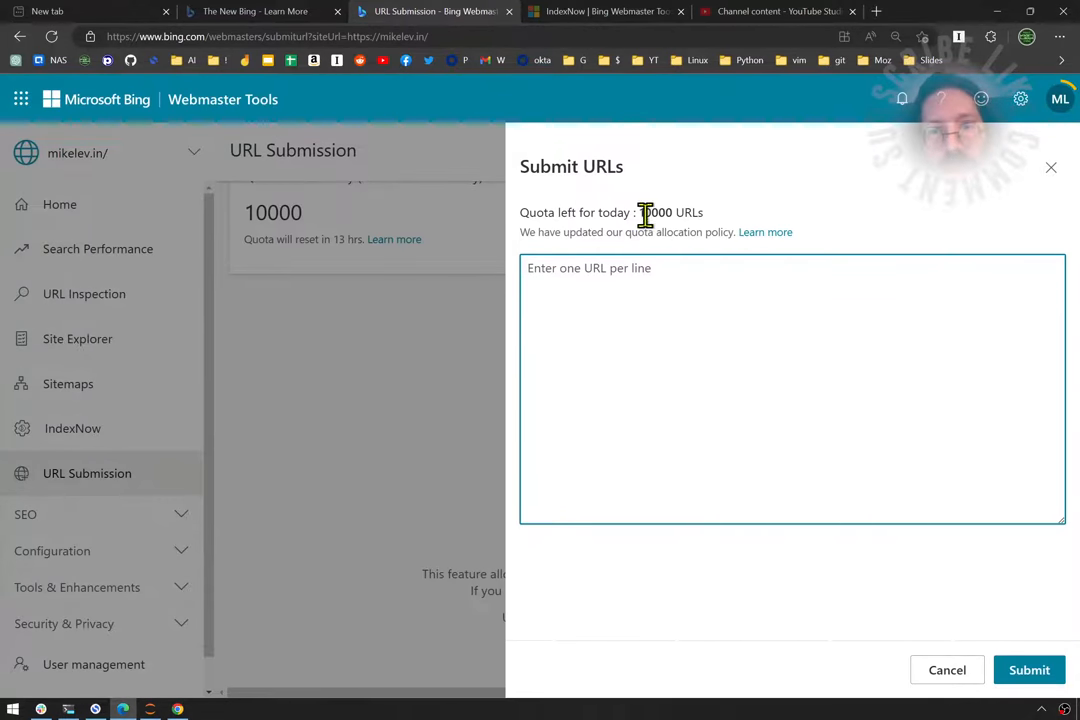
pyautogui.moveTo(670, 368)
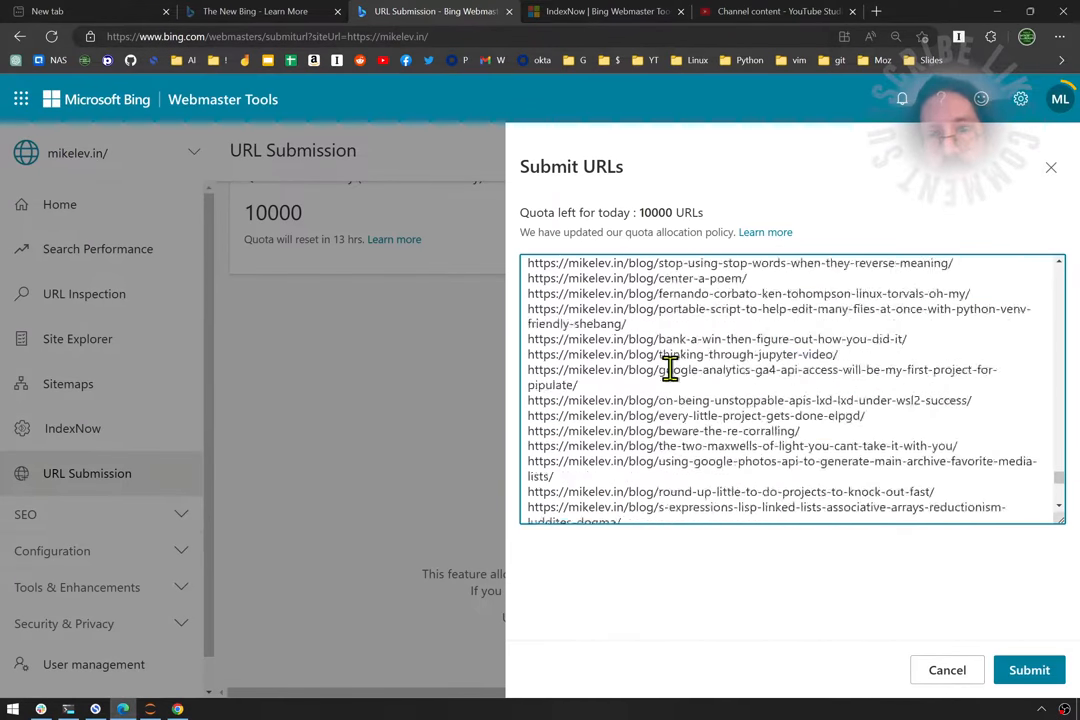
pyautogui.scroll(-3)
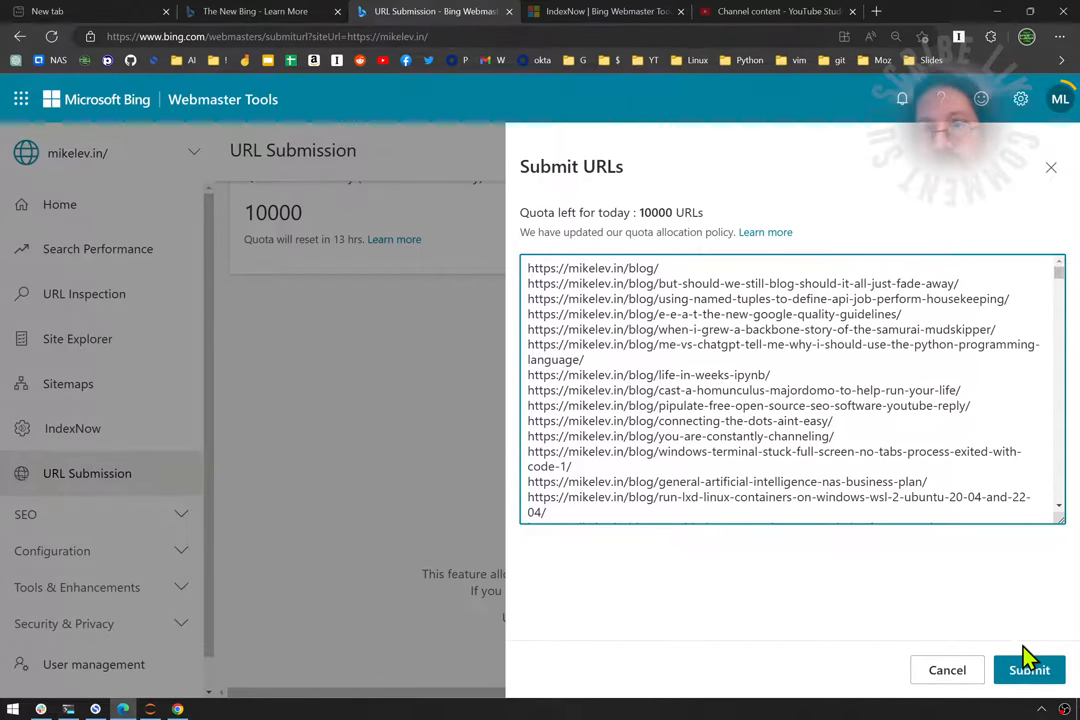
pyautogui.click(1029, 670)
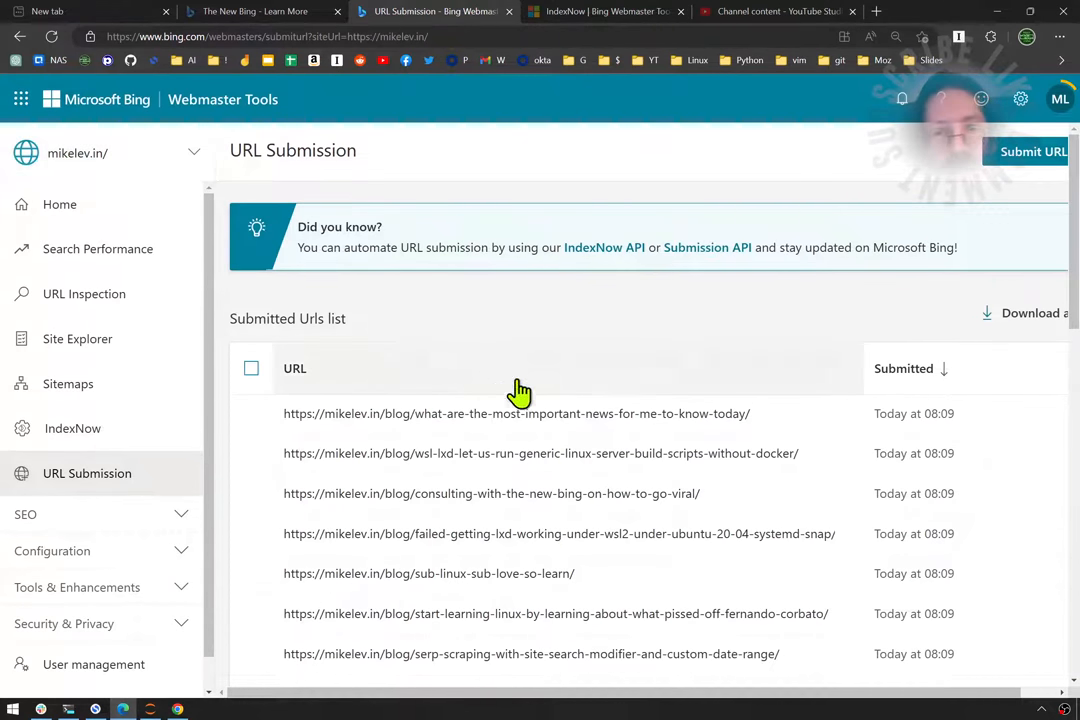
# Scroll the Submitted Urls list to confirm 468 URLs submitted today
pyautogui.scroll(-3)
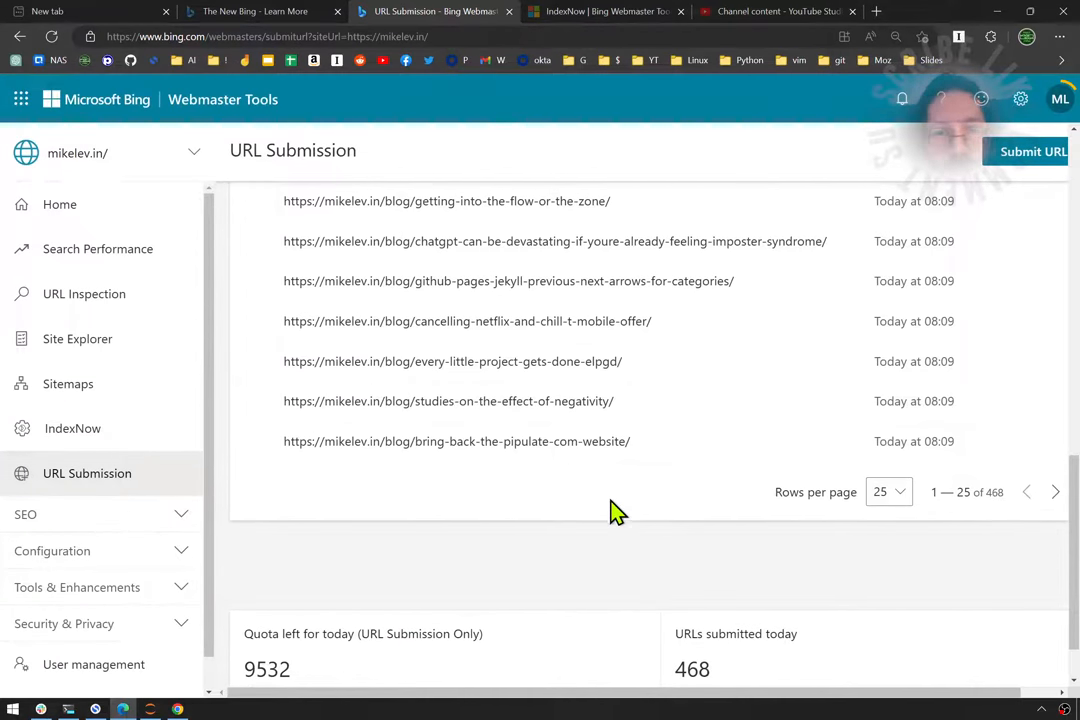
pyautogui.scroll(-3)
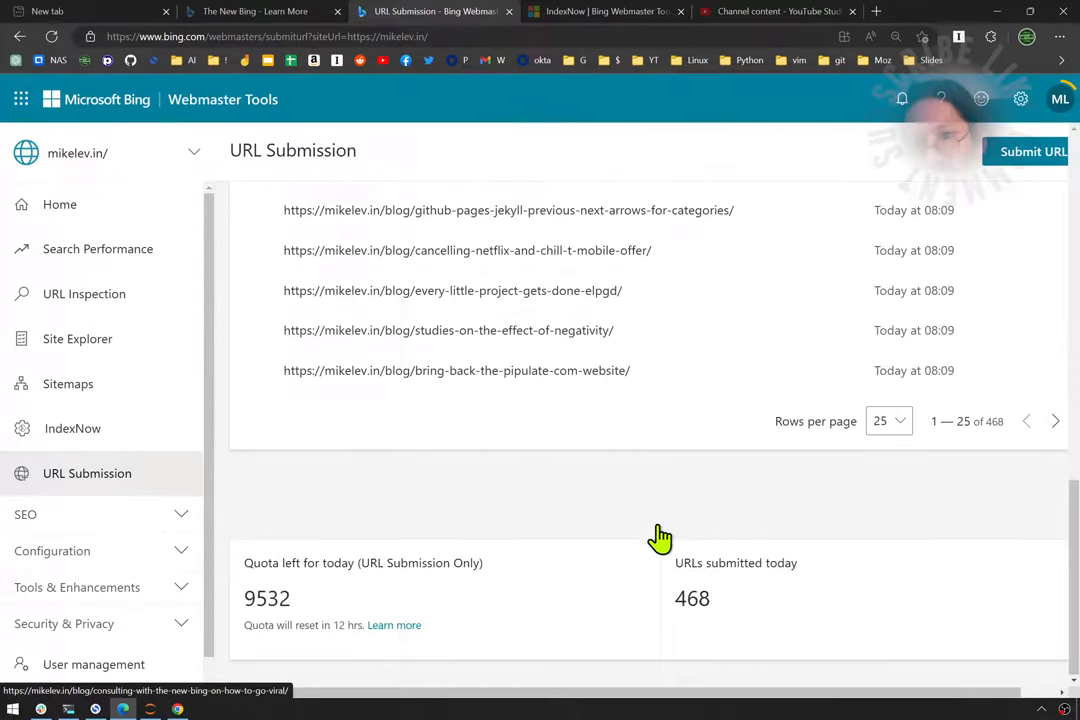
pyautogui.moveTo(615, 497)
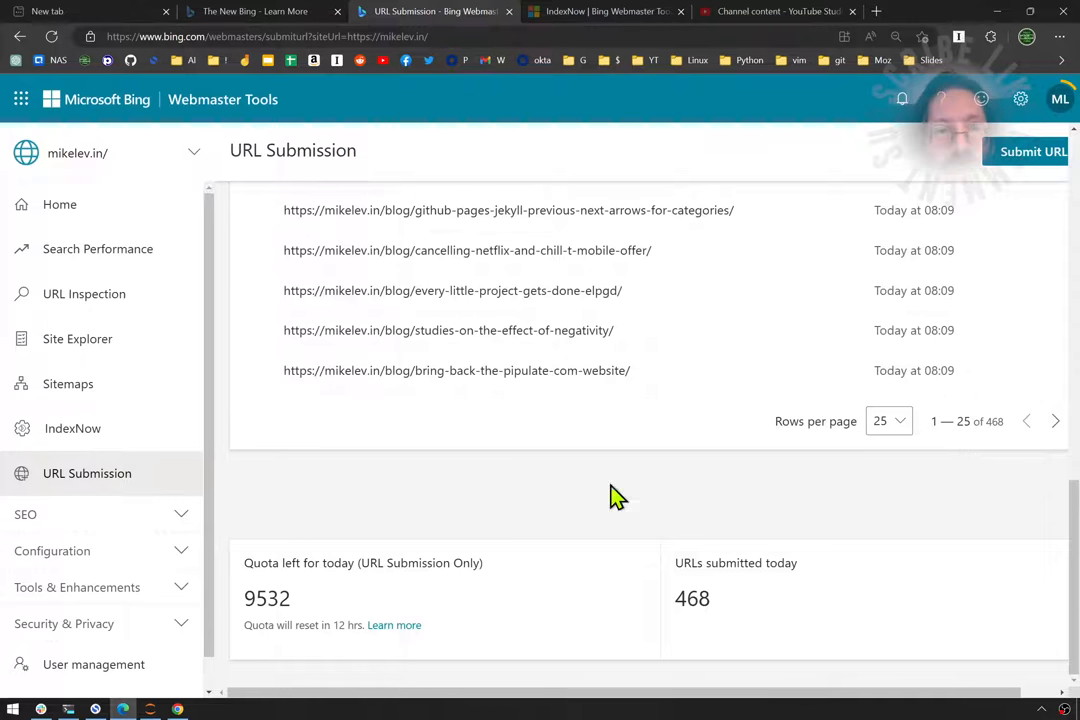
pyautogui.moveTo(349, 575)
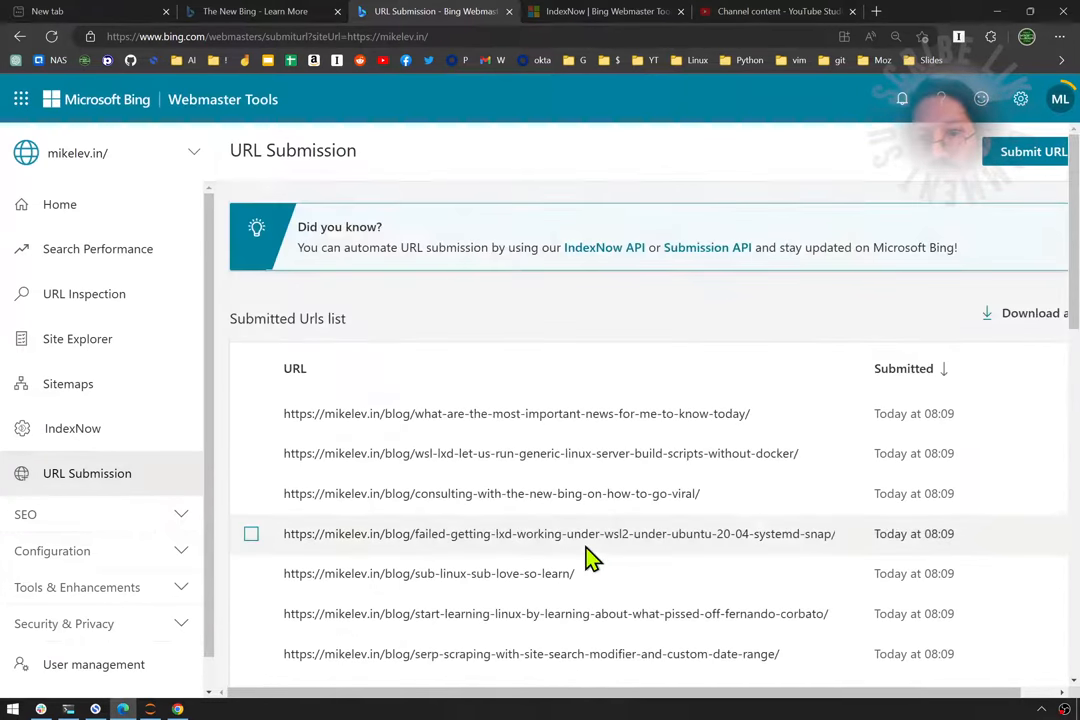
pyautogui.scroll(-3)
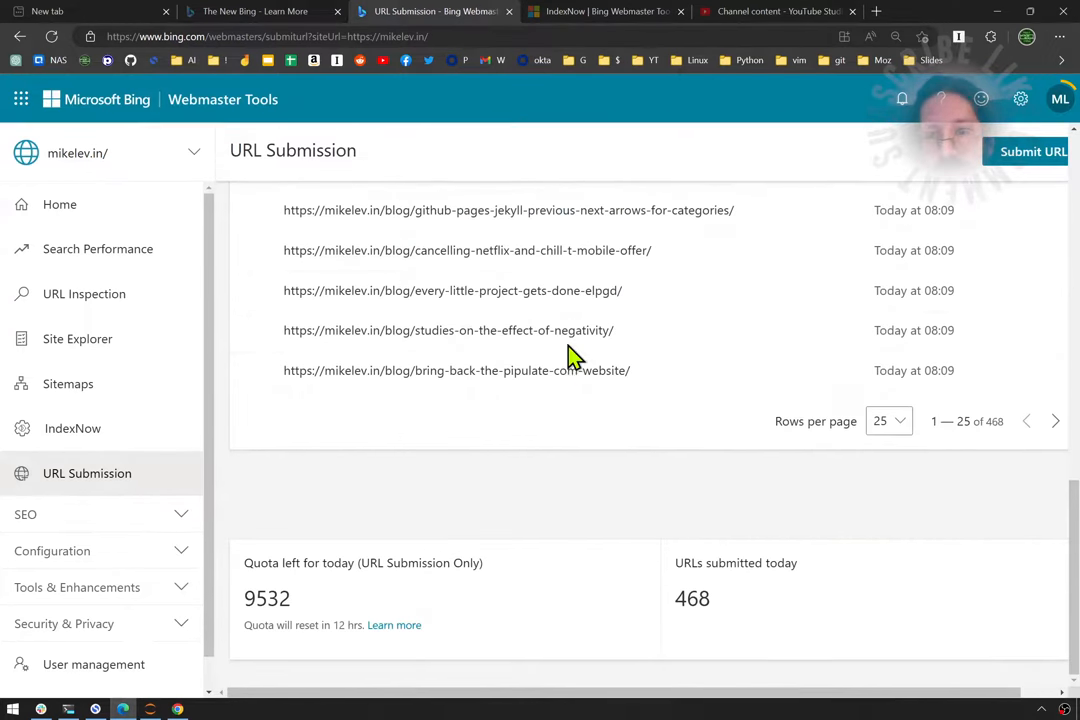
pyautogui.moveTo(1057, 421)
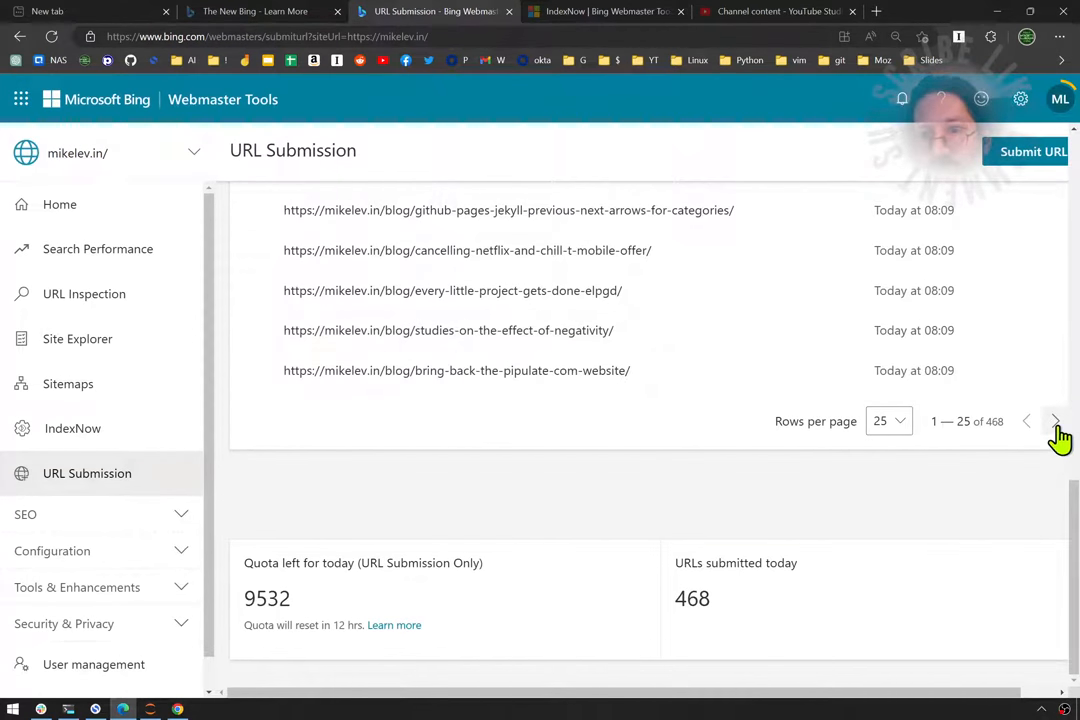
# Go to the next page of submitted URLs and scroll through it
pyautogui.click(1056, 421)
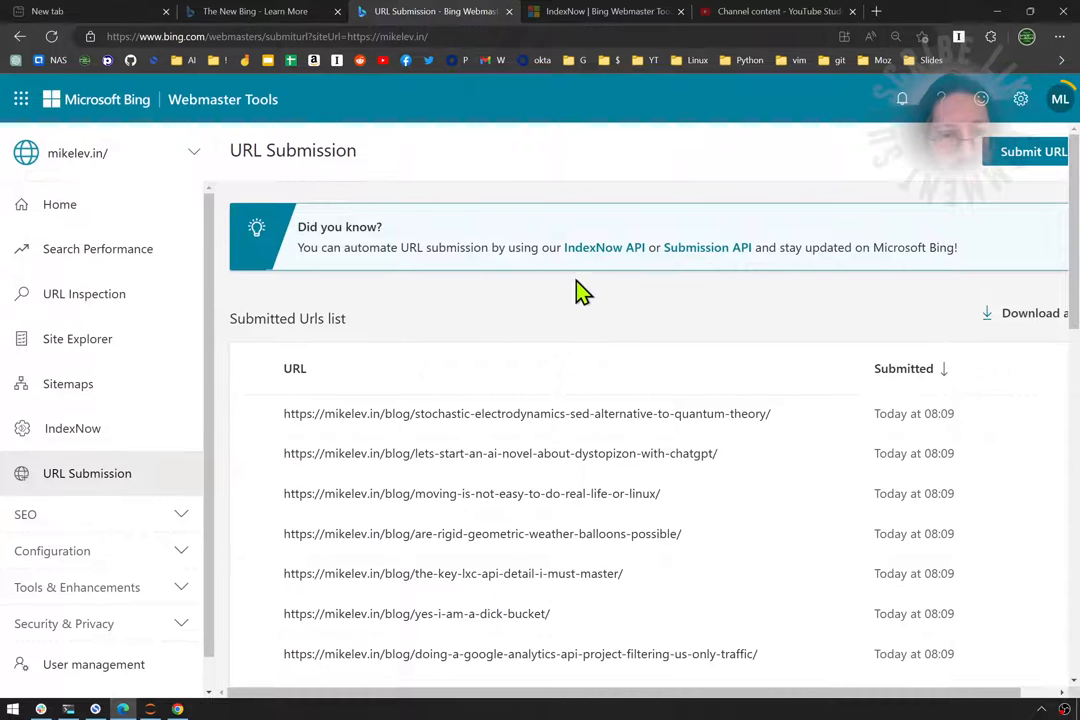
pyautogui.scroll(-3)
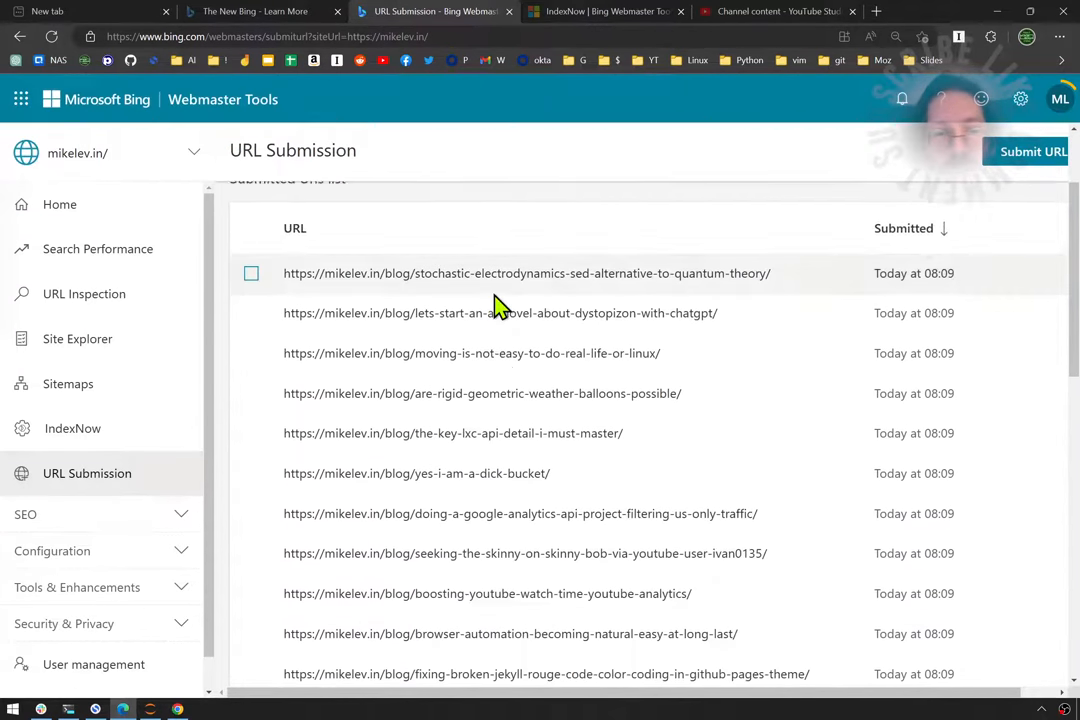
pyautogui.scroll(-3)
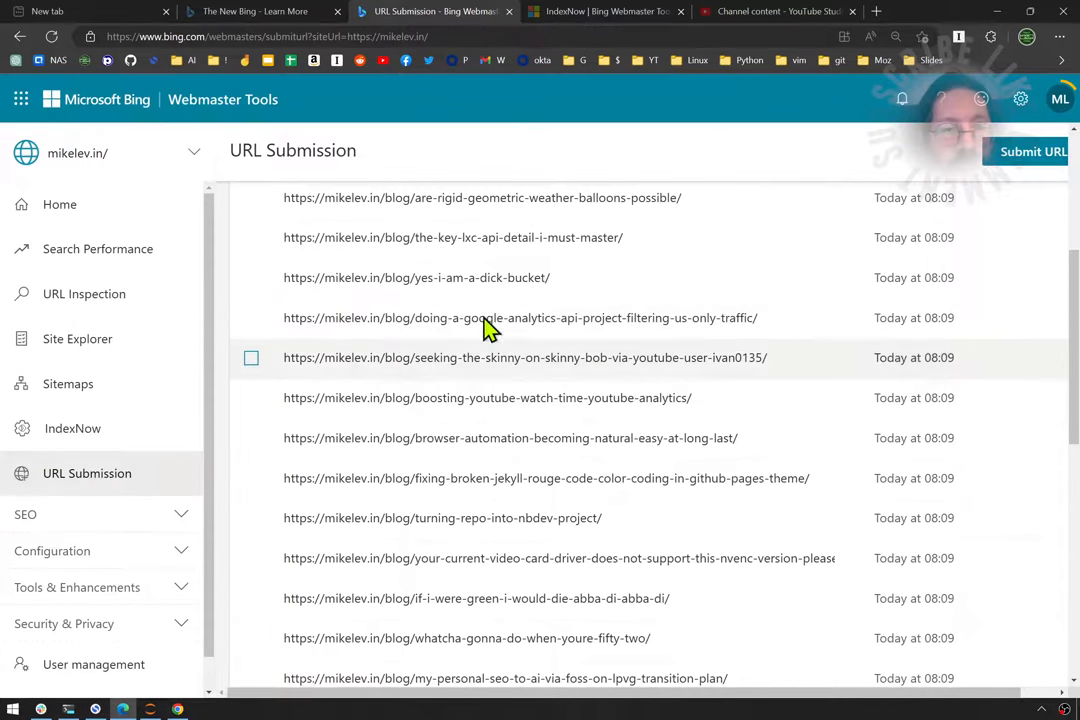
pyautogui.moveTo(513, 518)
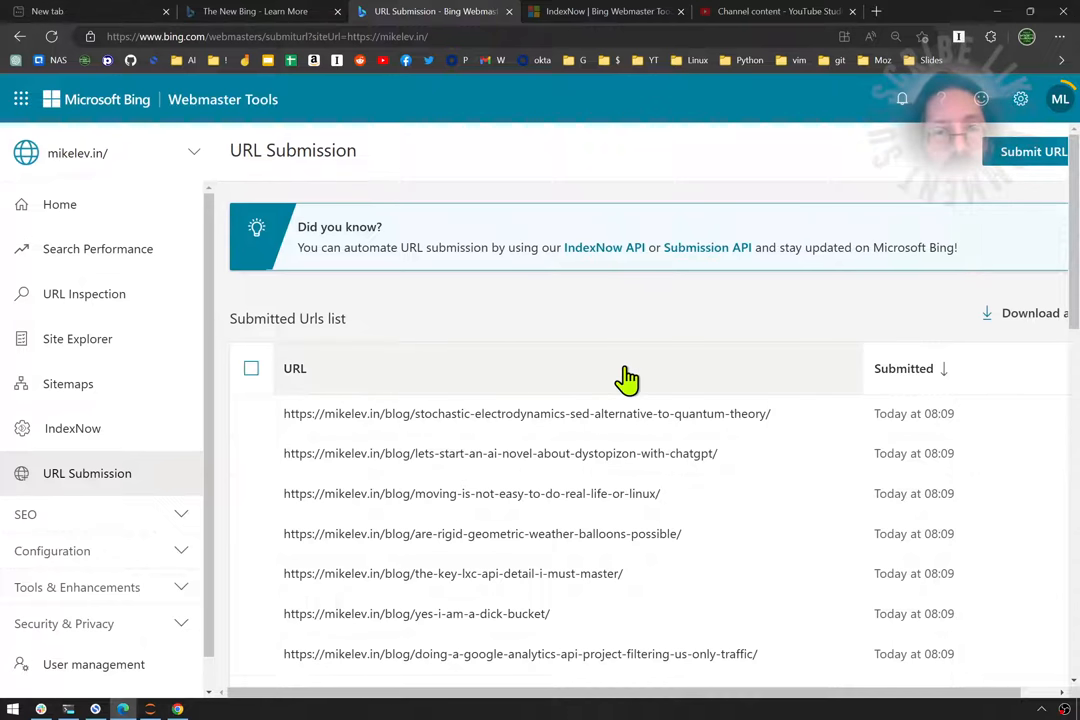
pyautogui.scroll(-3)
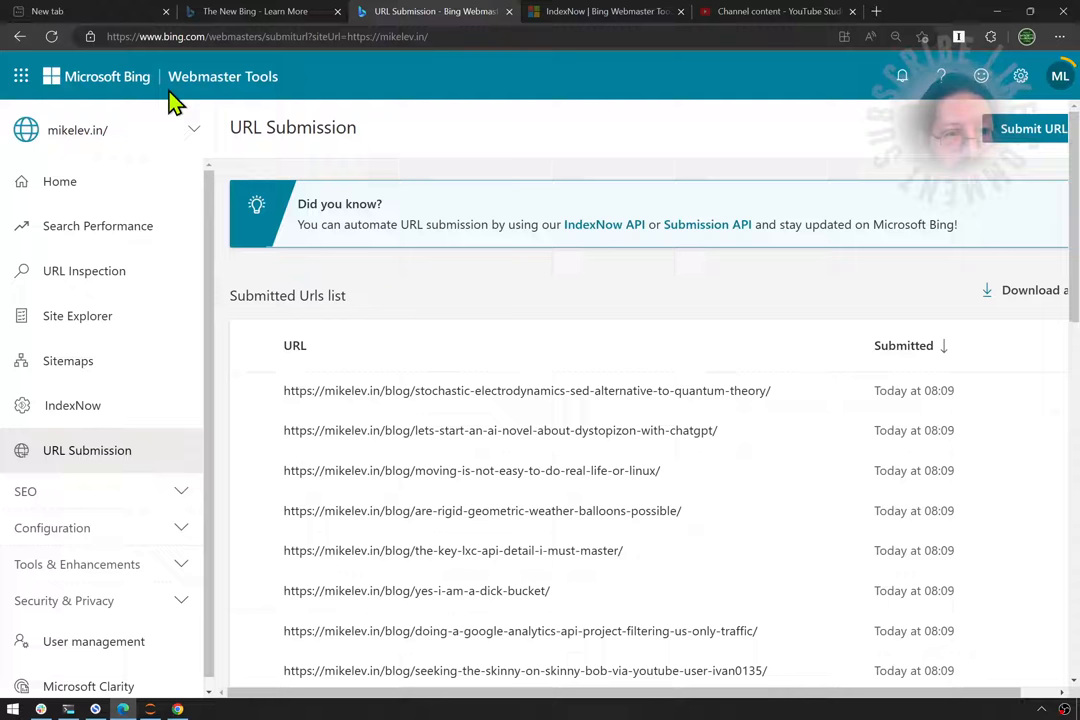
pyautogui.moveTo(508, 148)
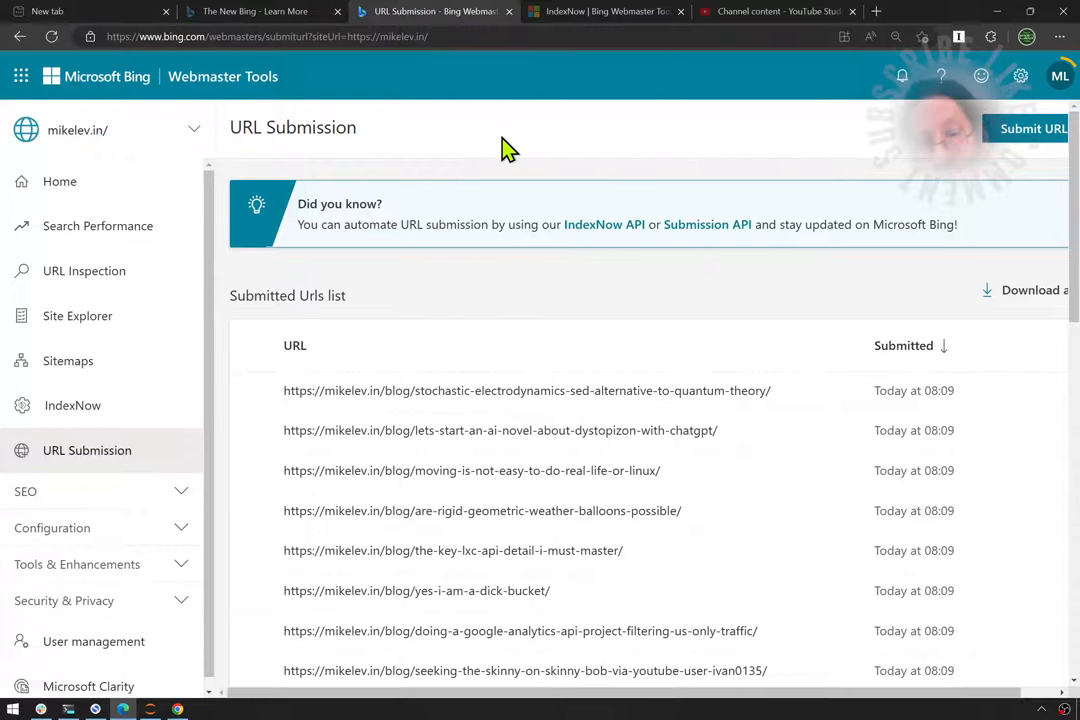